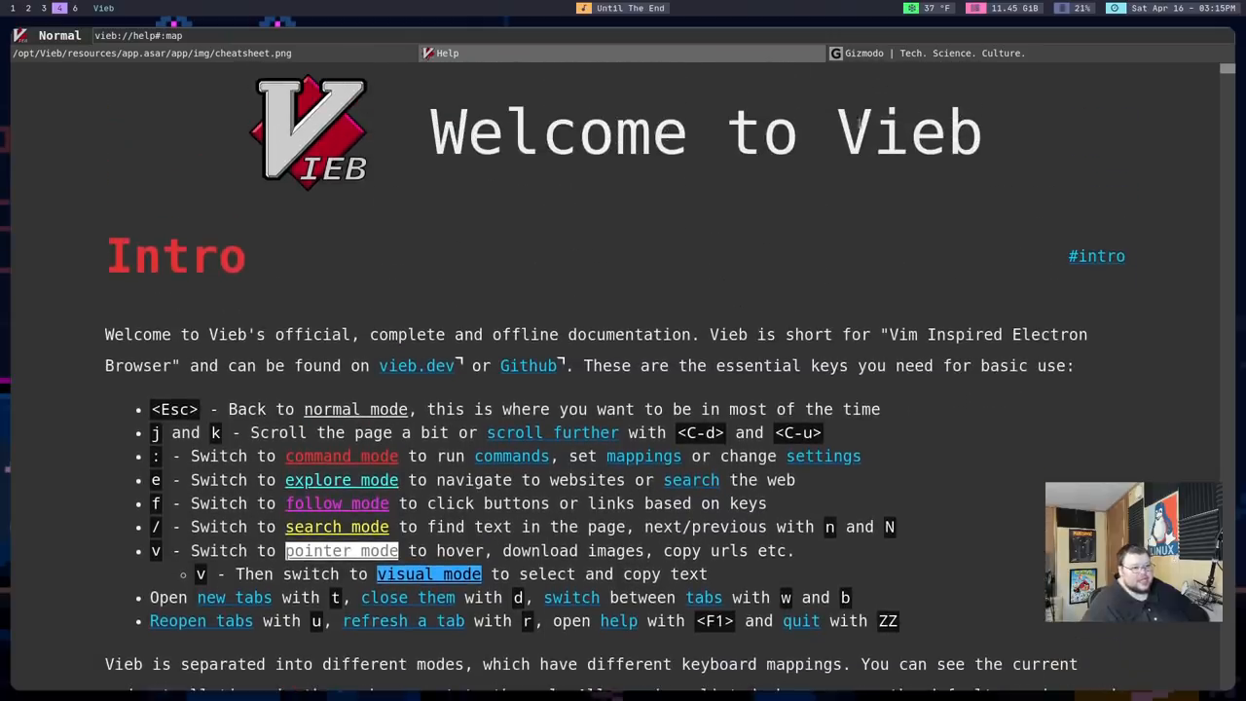
Step: Scroll the help page down to the Cheatsheet image of default keybindings
scroll("down", 3)
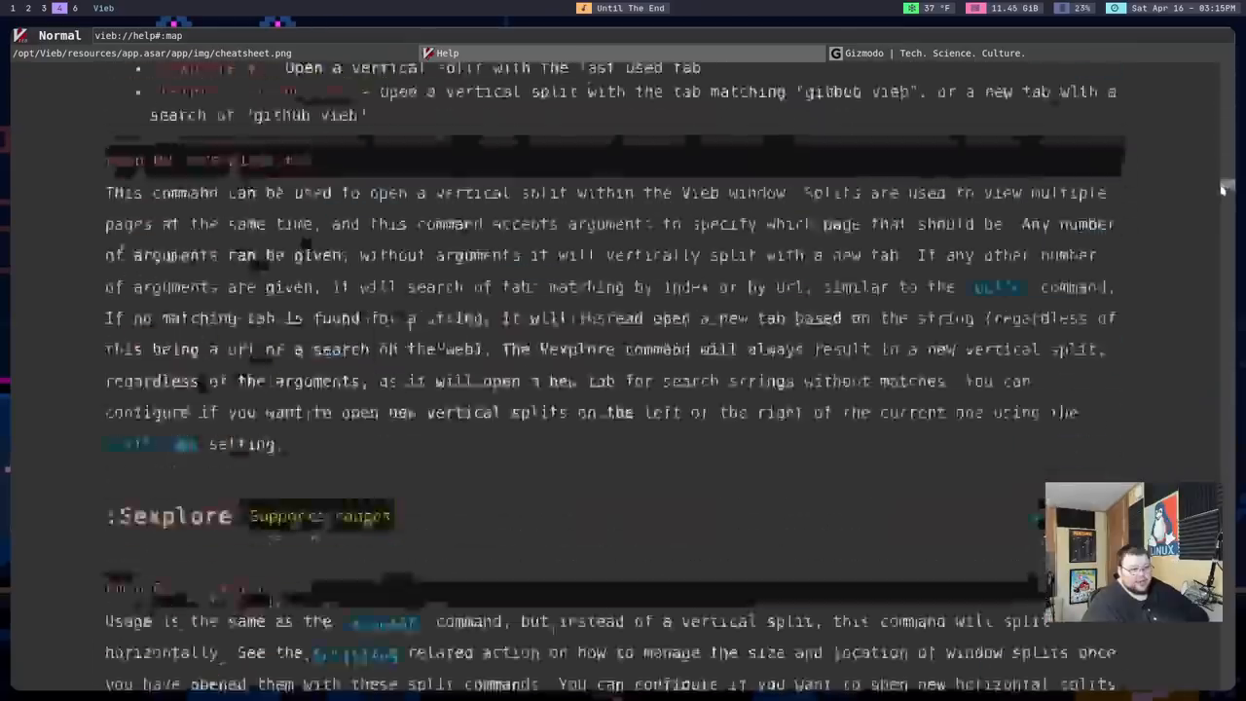
scroll("down", 3)
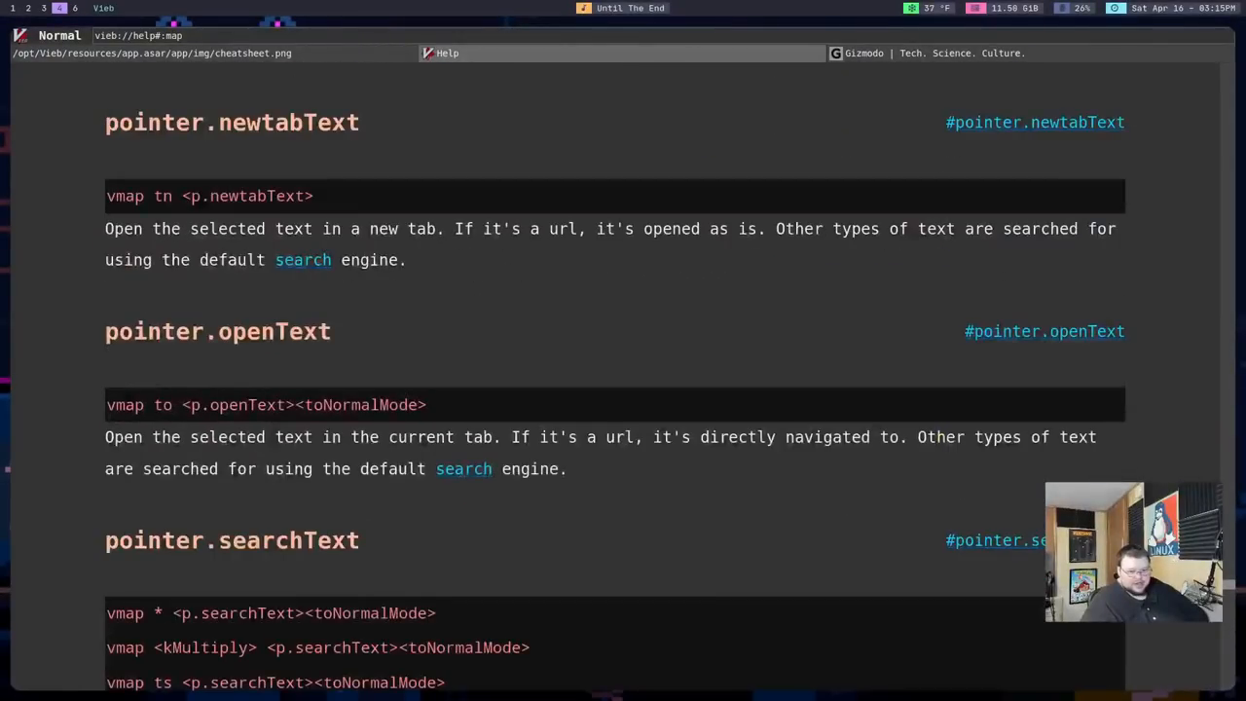
scroll("down", 3)
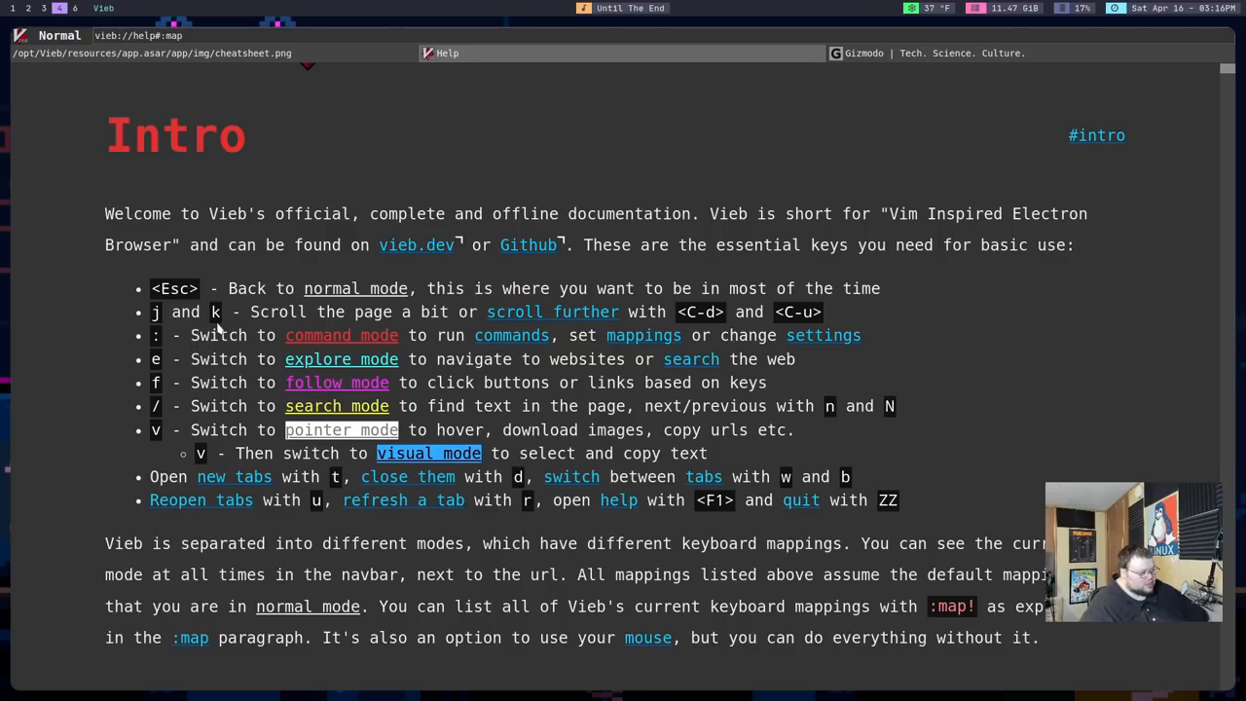
mouse_move(937, 509)
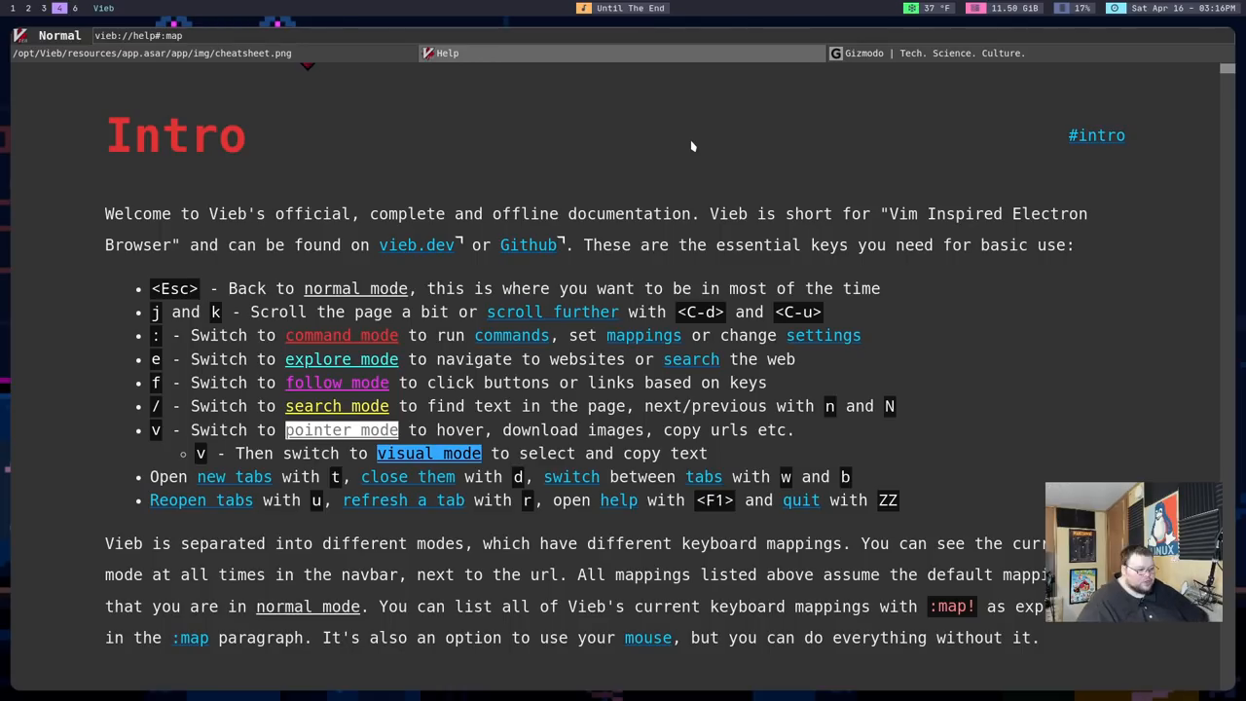
mouse_move(636, 207)
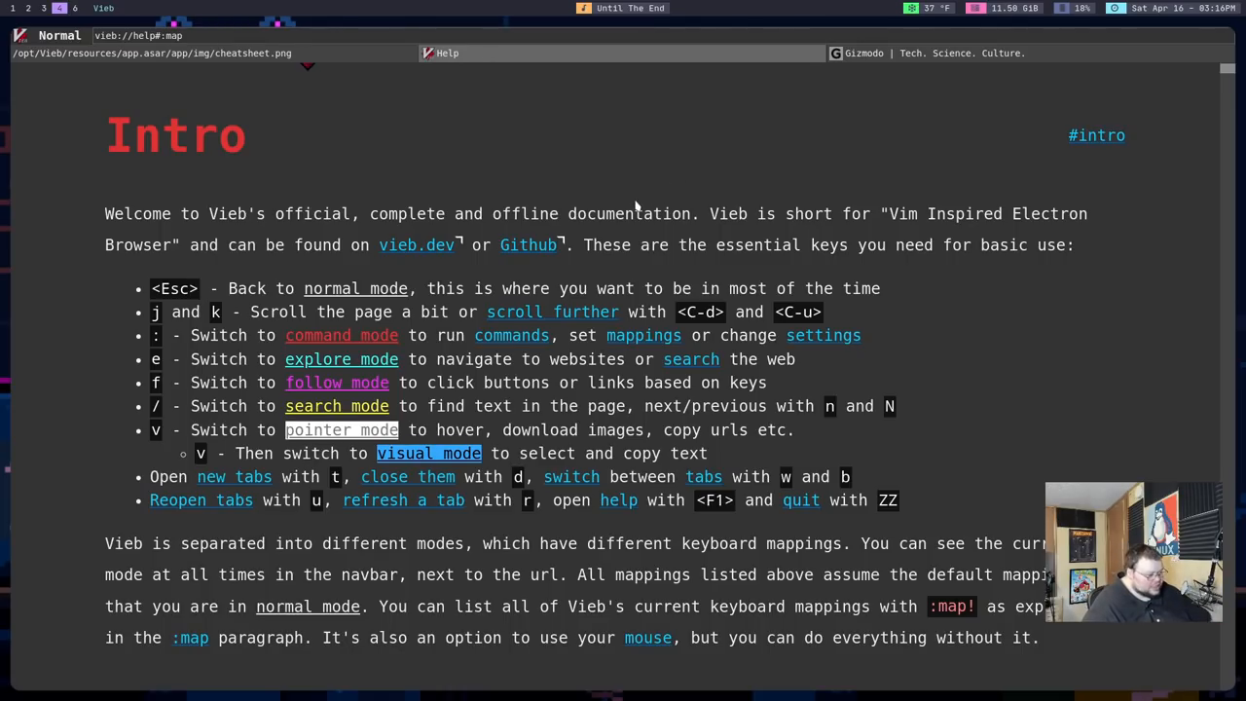
scroll("down", 3)
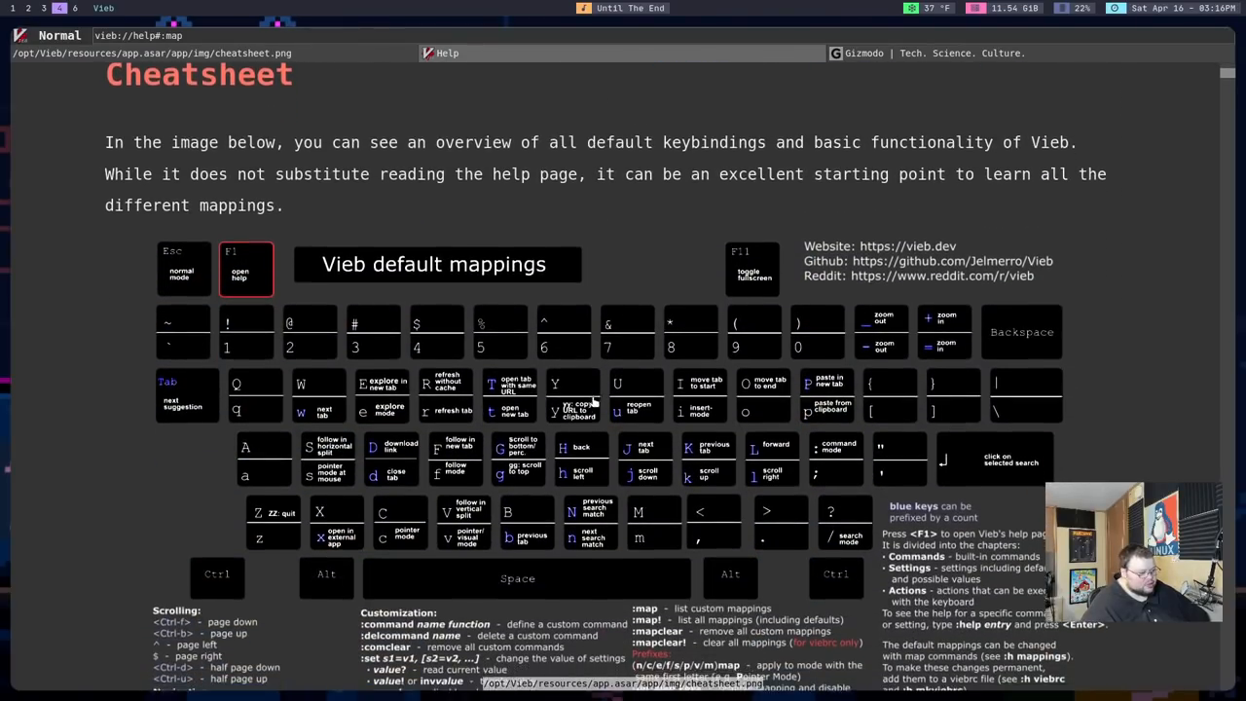
scroll("down", 3)
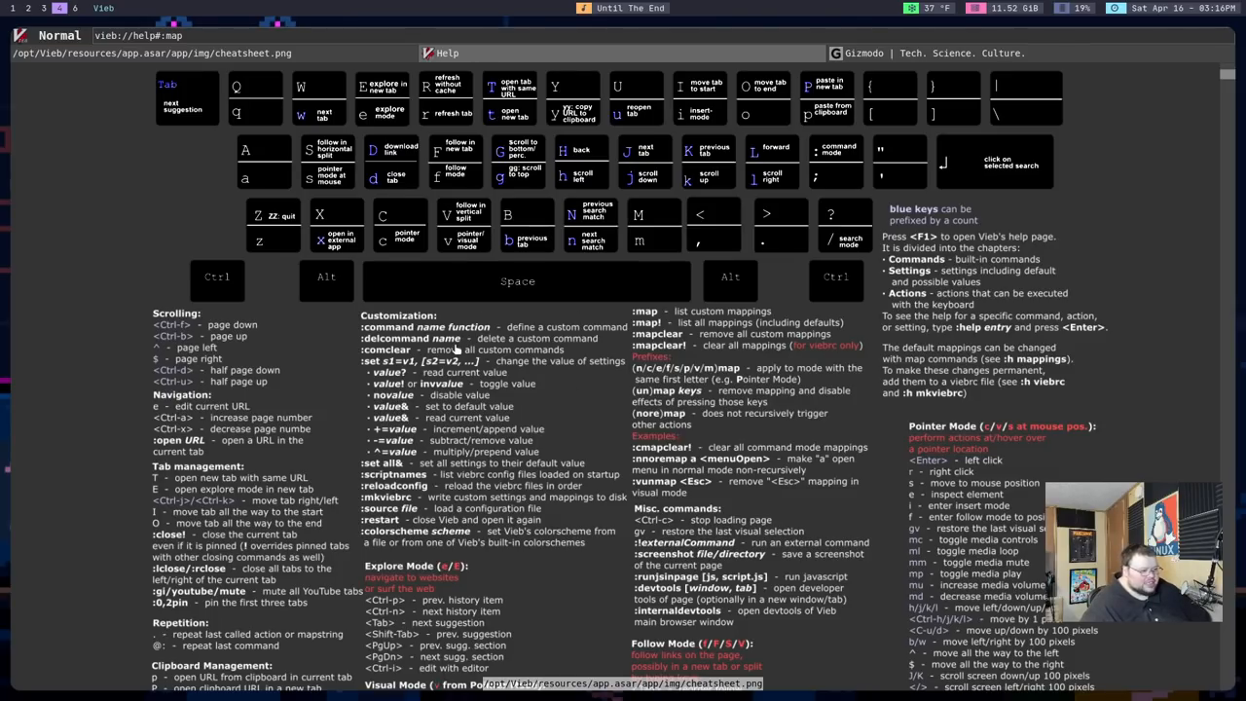
mouse_move(531, 246)
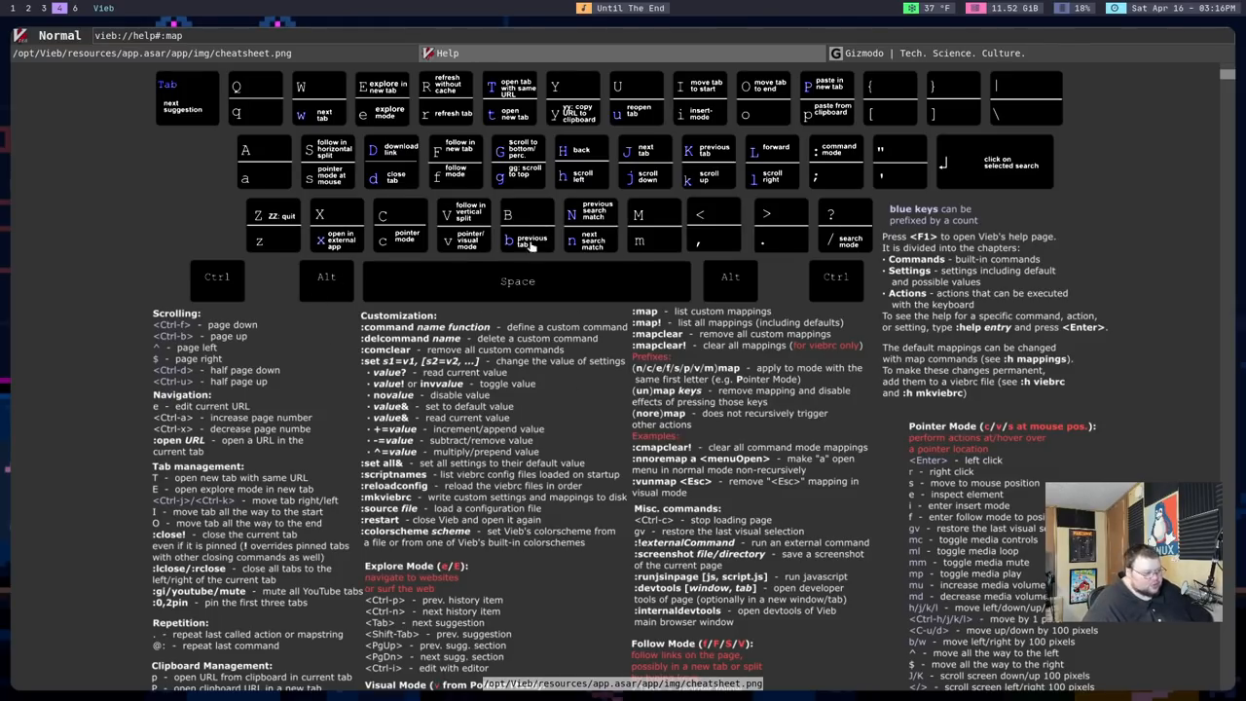
scroll("down", 3)
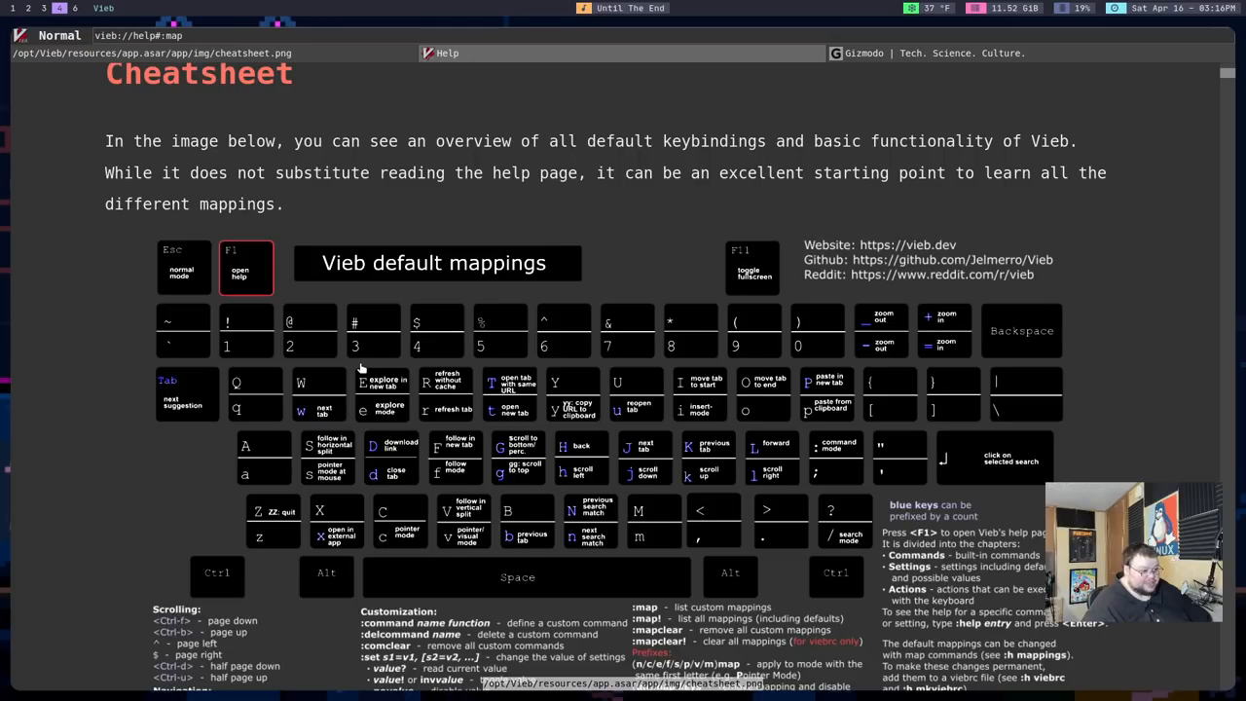
scroll("down", 3)
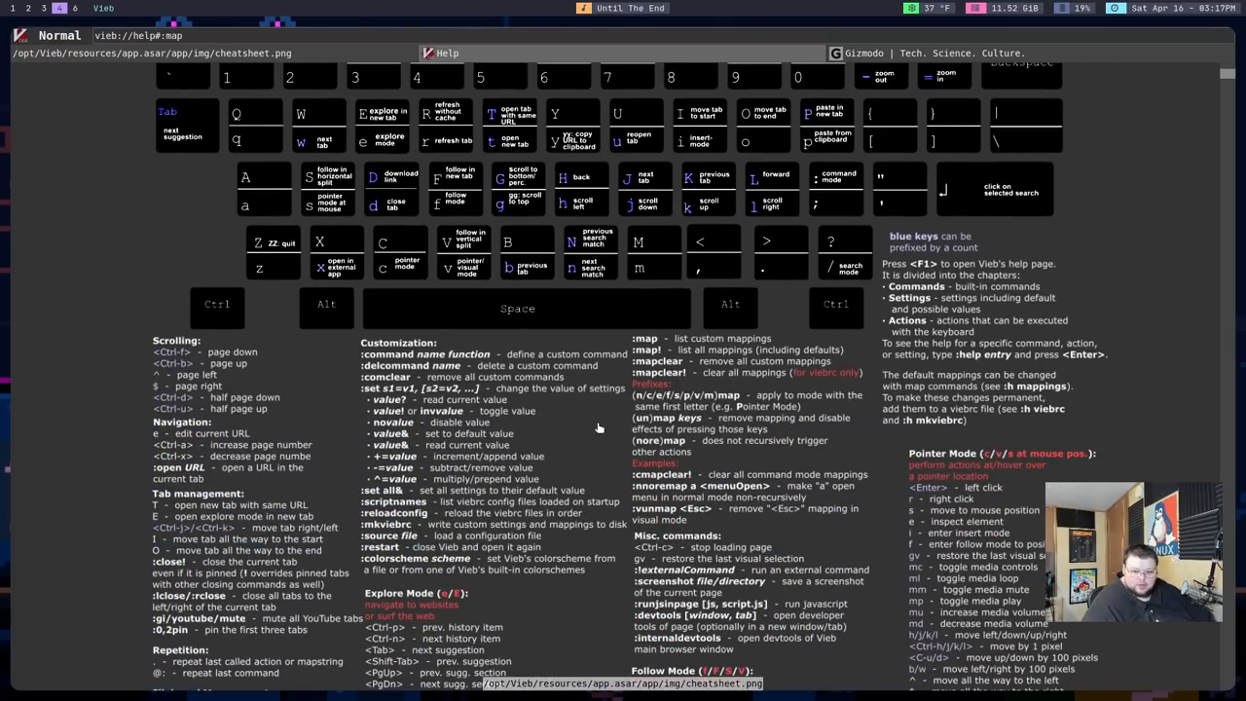
mouse_move(597, 435)
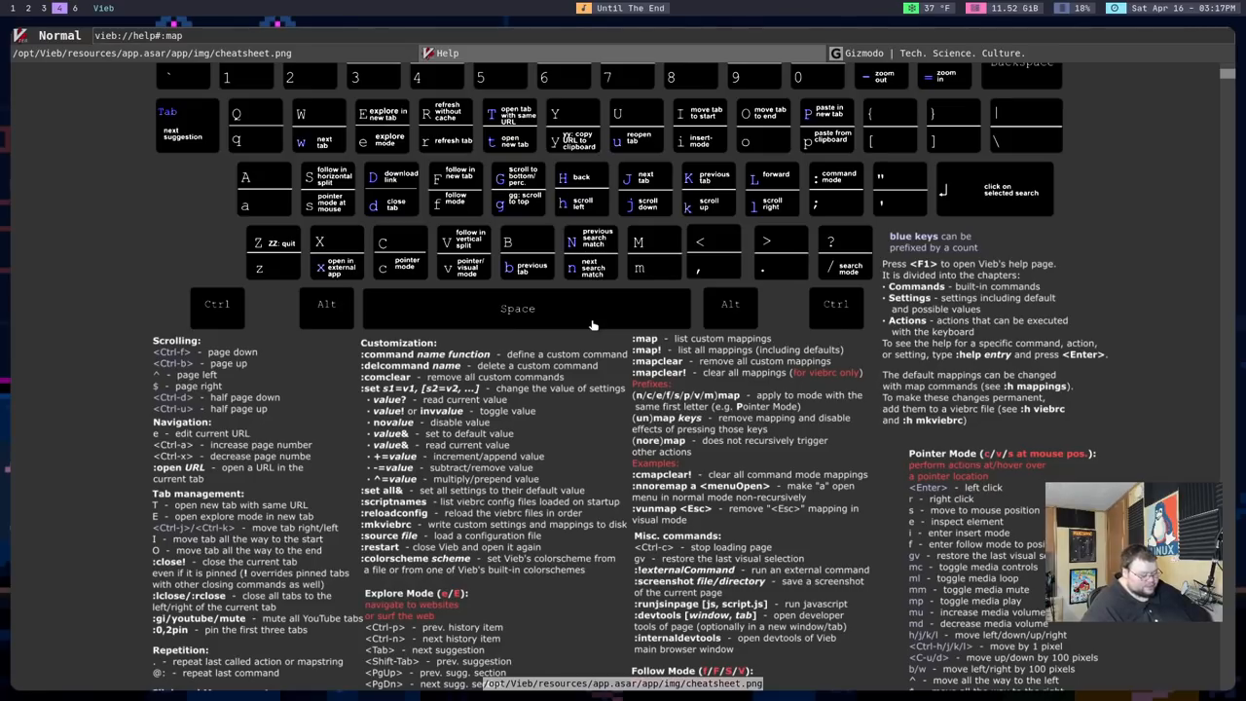
mouse_move(665, 297)
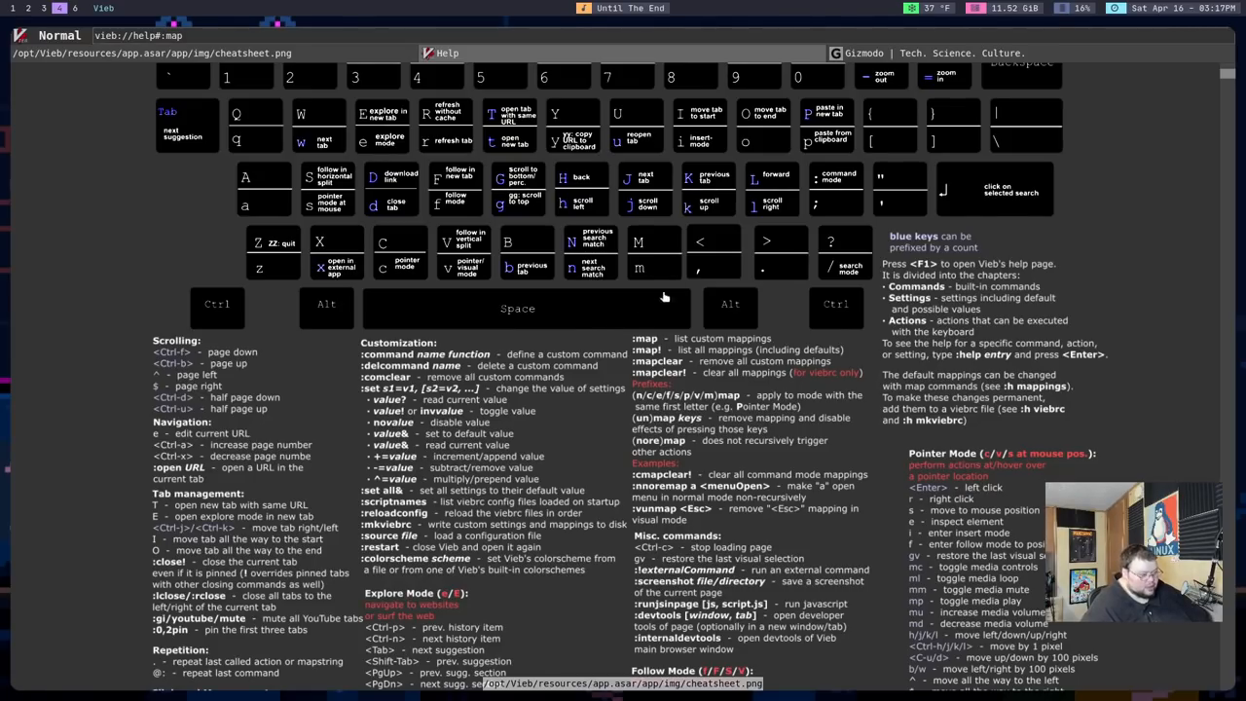
mouse_move(1097, 119)
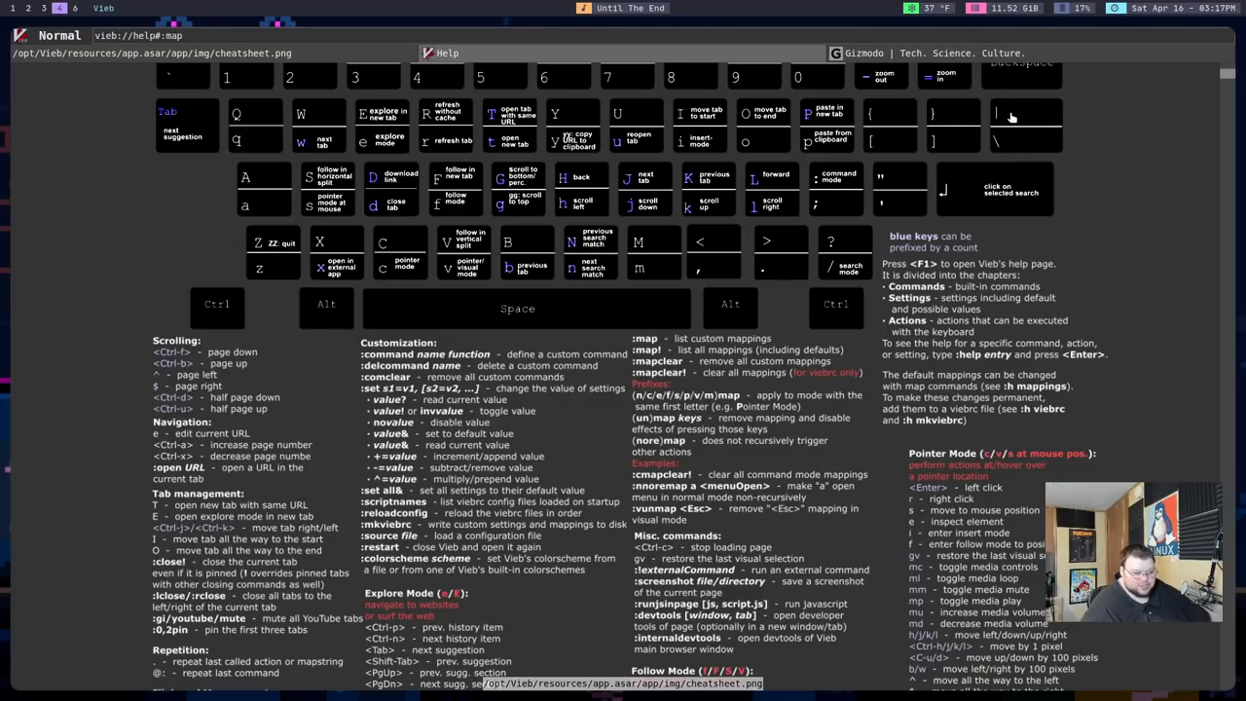
mouse_move(968, 186)
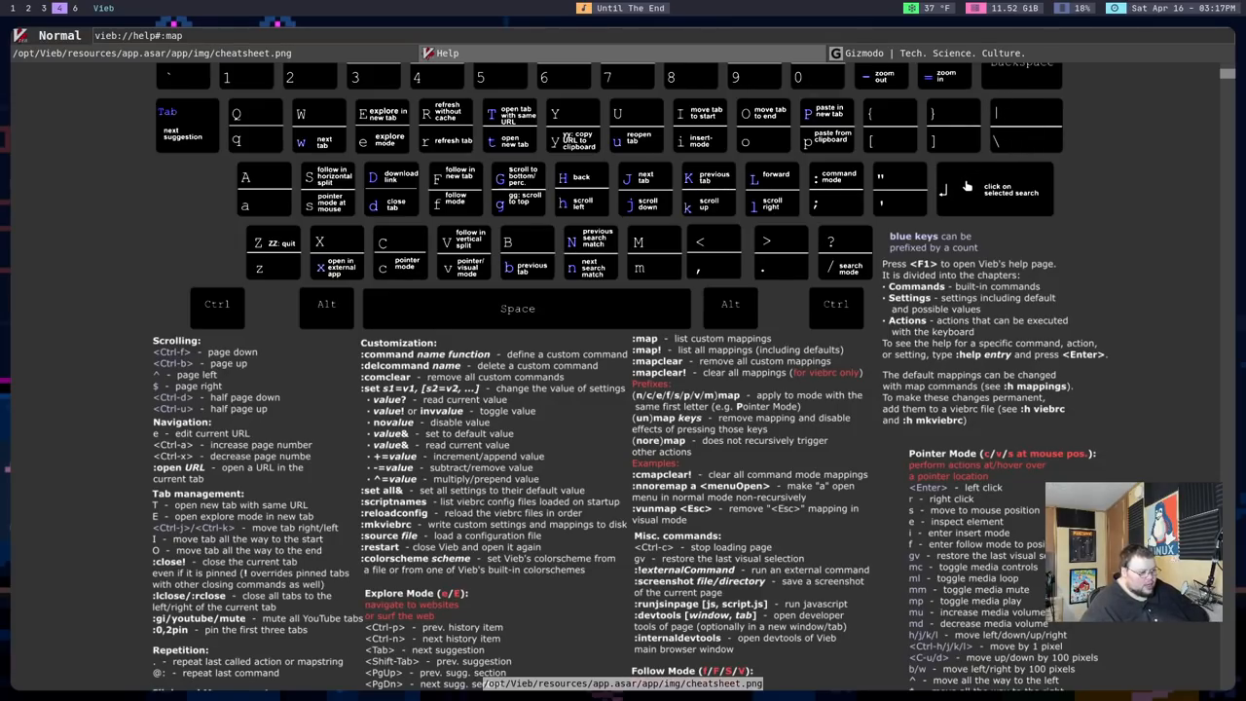
mouse_move(1123, 145)
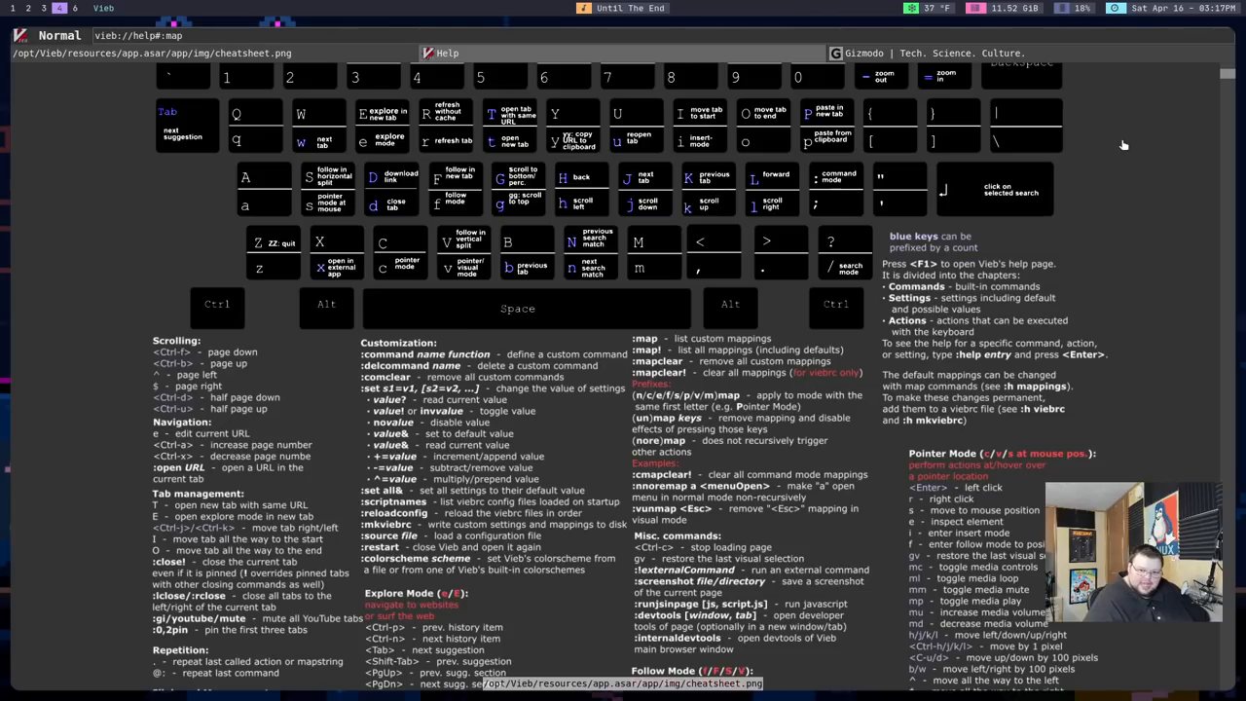
mouse_move(1085, 138)
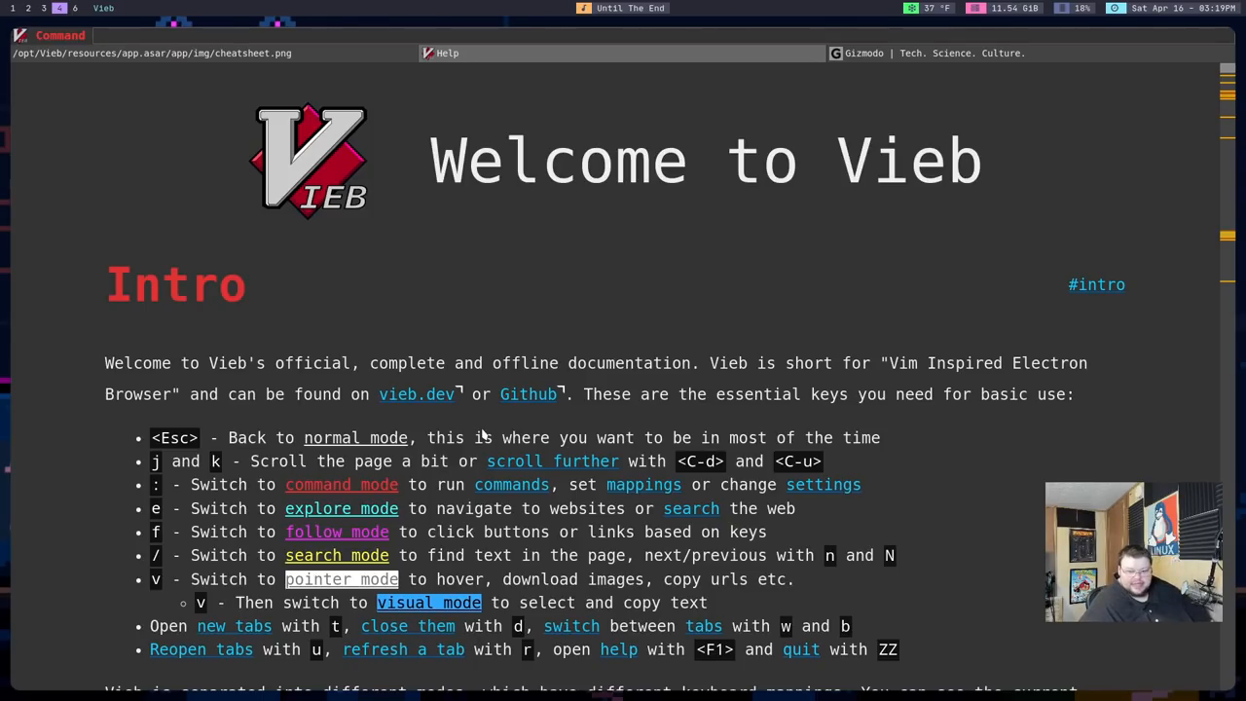
Step: List settings with :set, check the adblocker= values, then show the Settings help chapter
type("set")
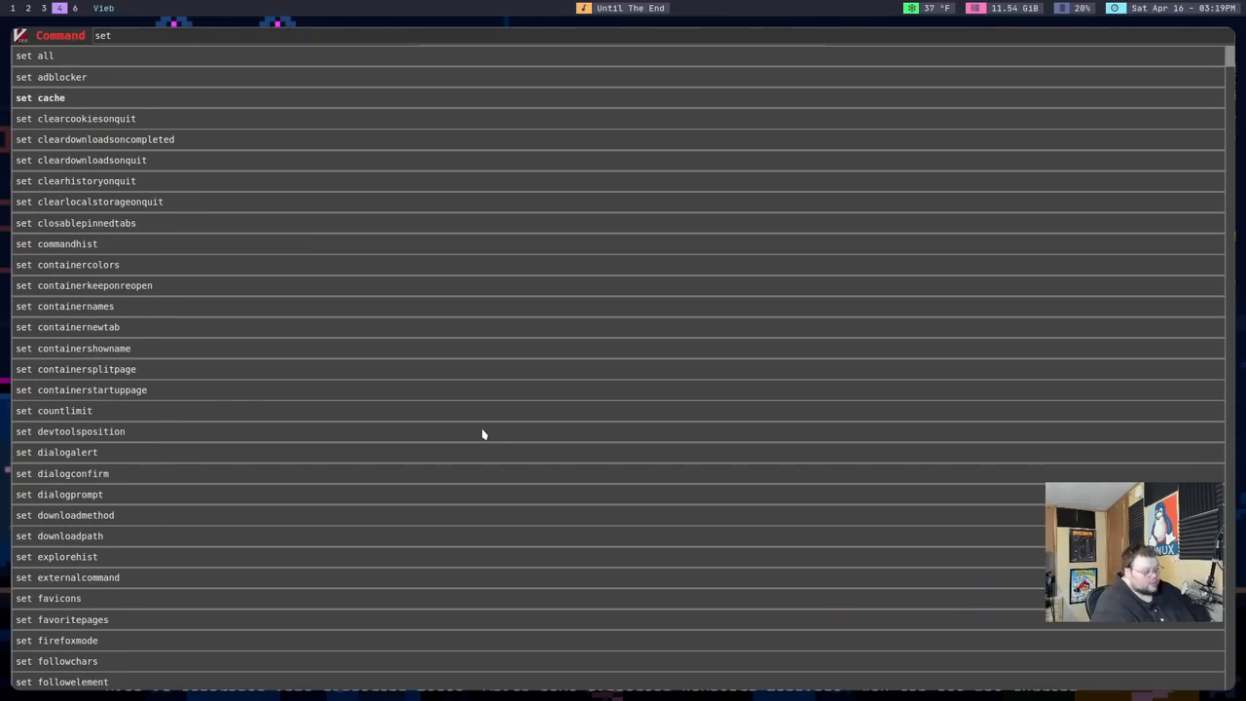
type("abcd")
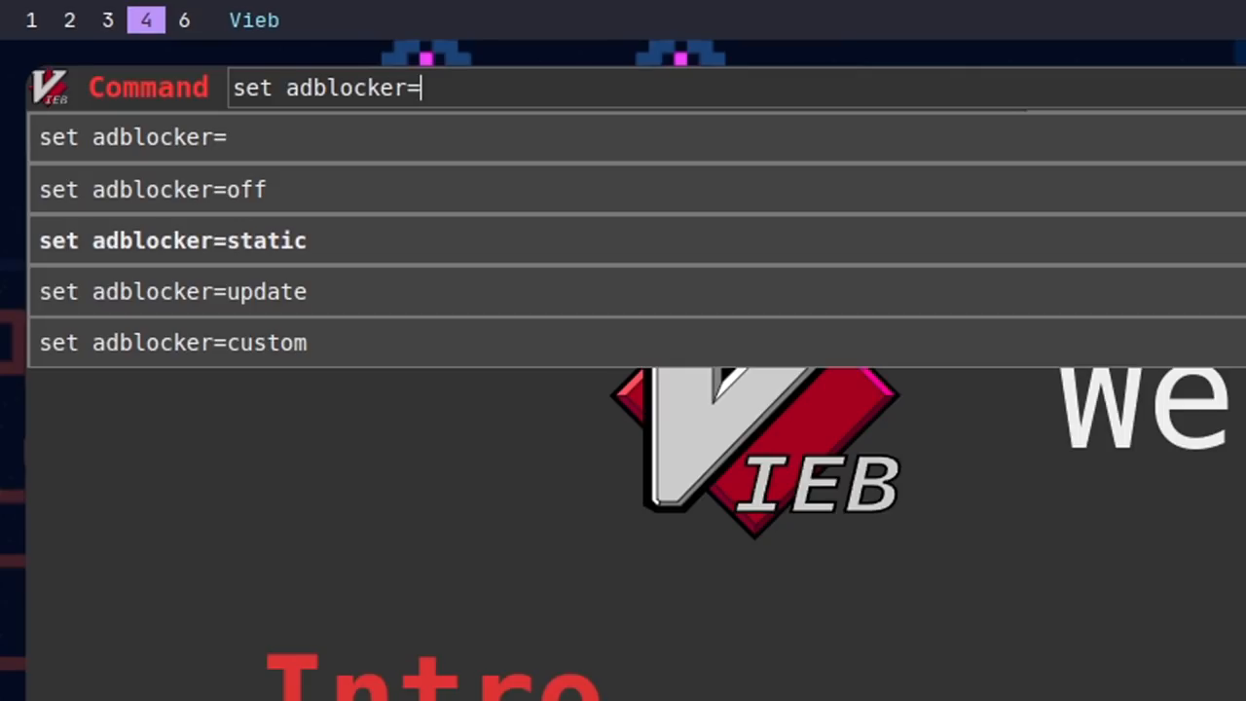
type("upd")
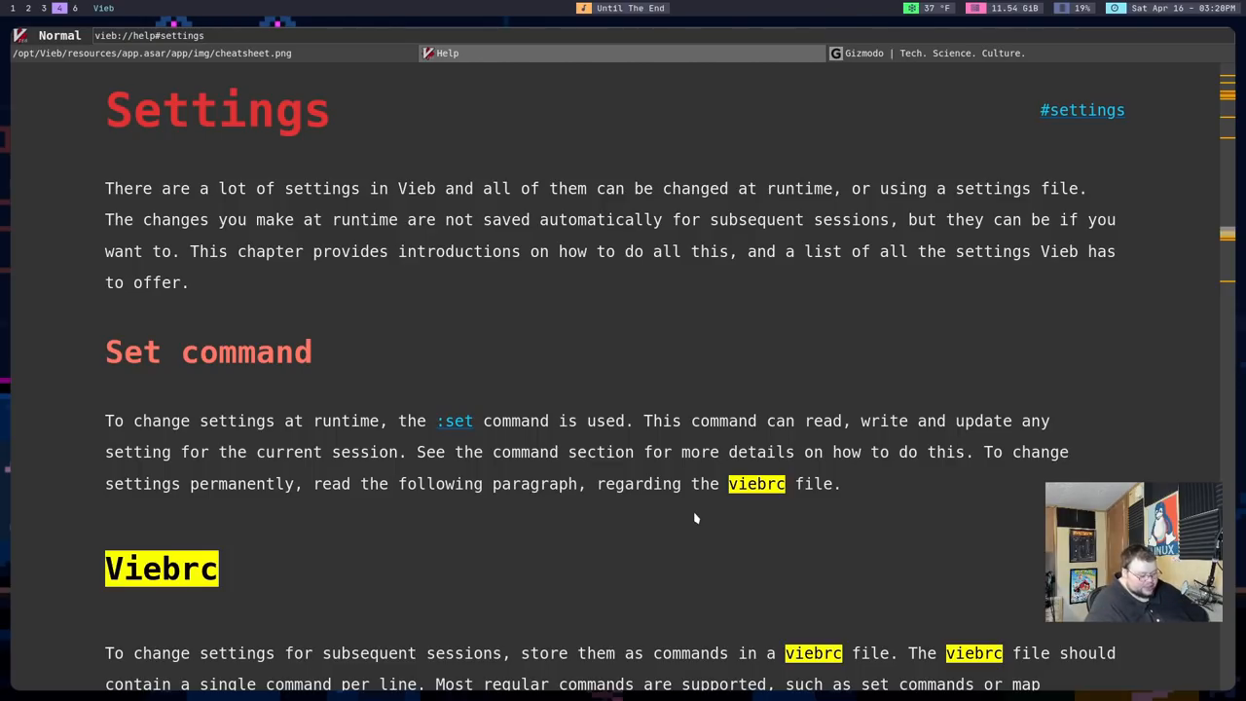
Step: Enter the mkviebrc full command on Vieb's command line
type("mk")
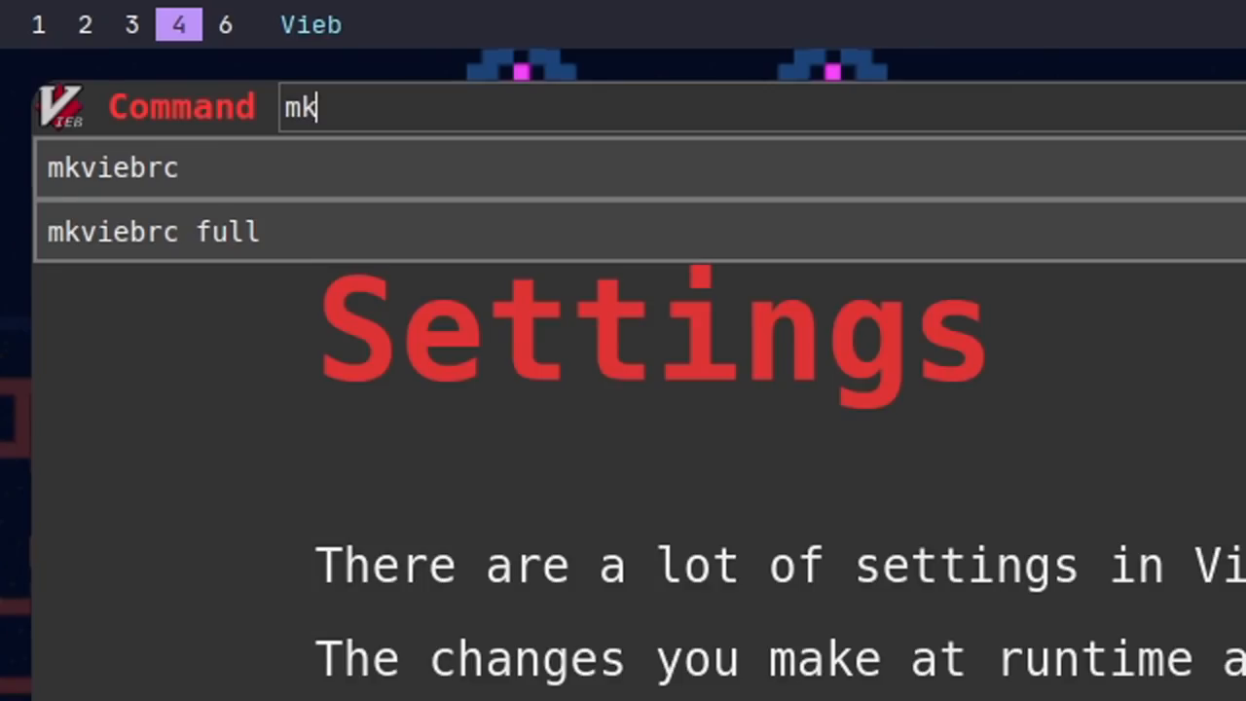
type("viebrc")
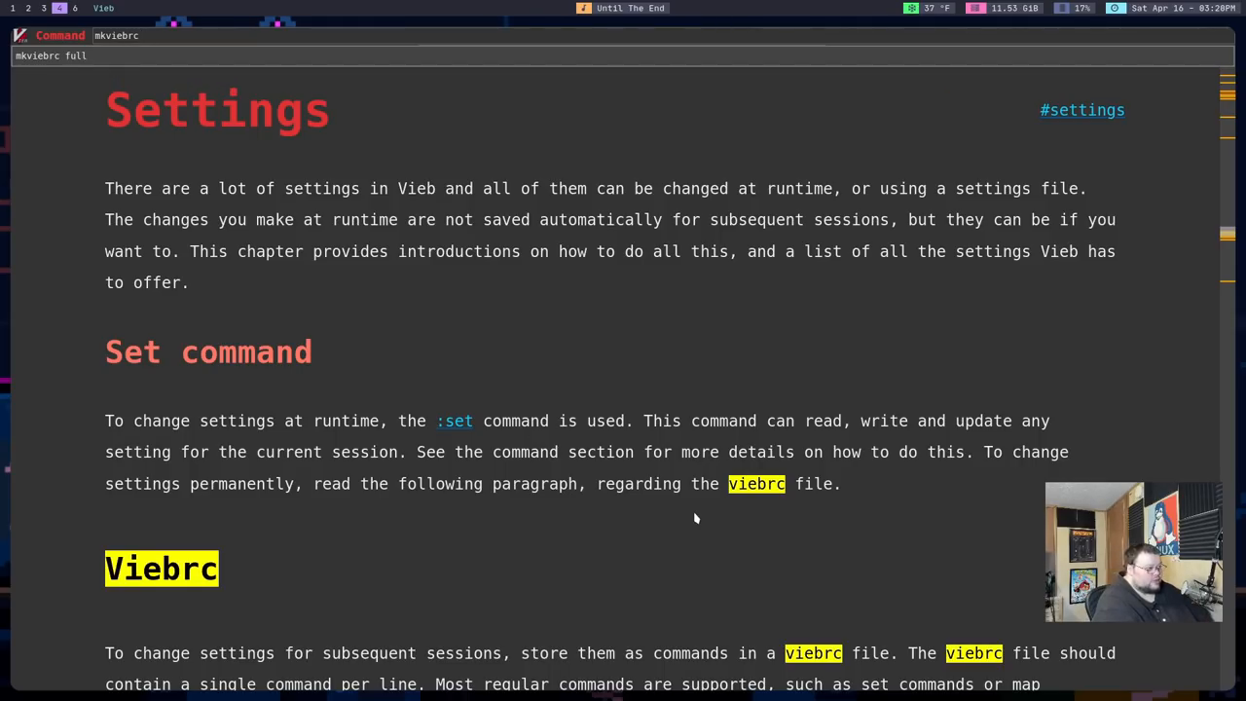
type("full")
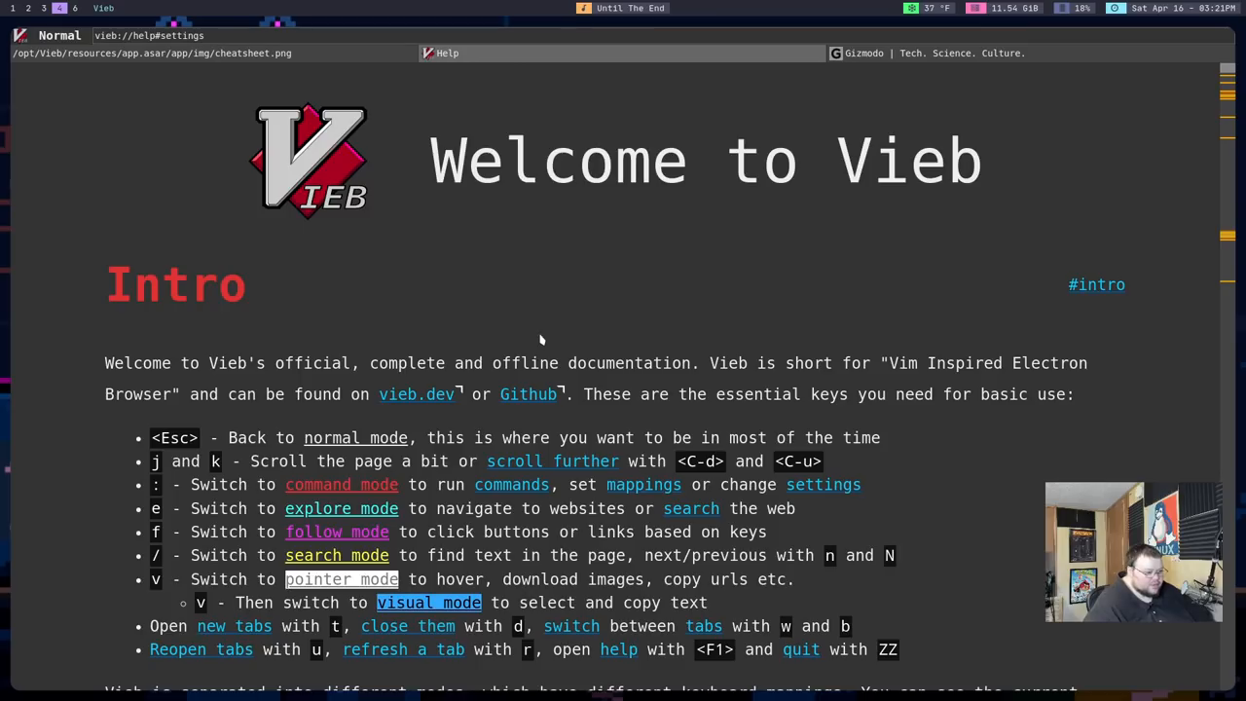
mouse_move(824, 485)
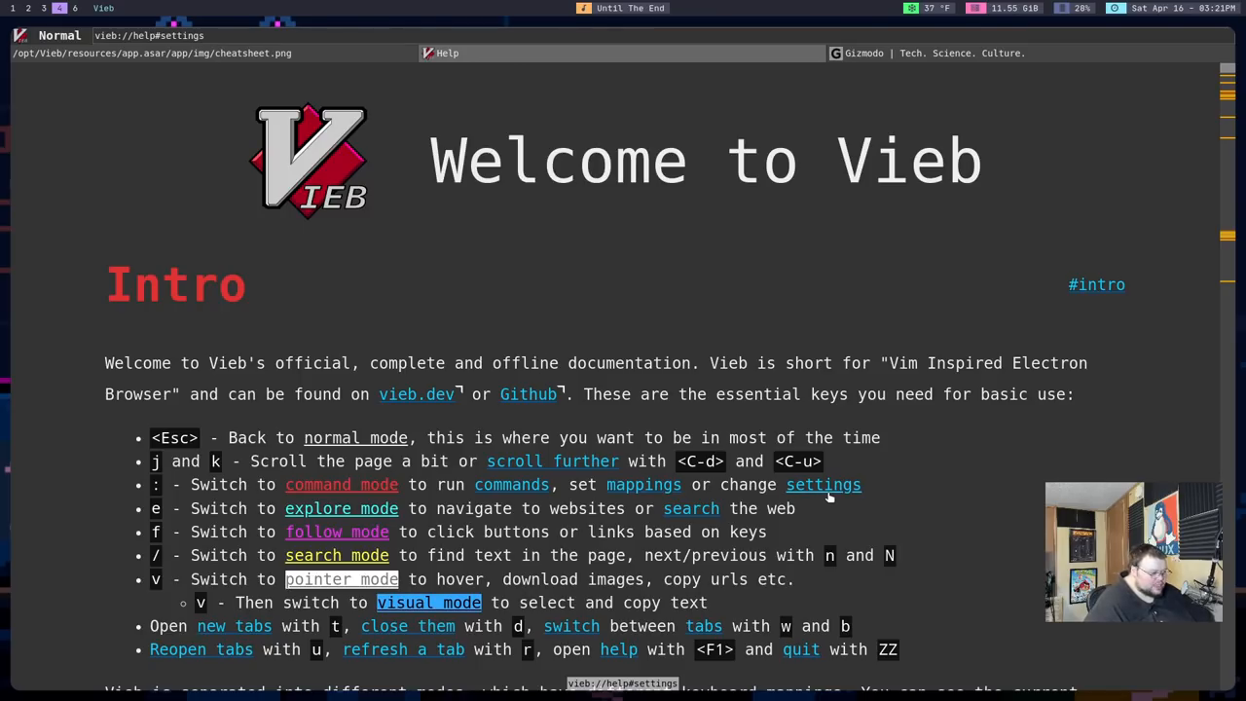
left_click(823, 485)
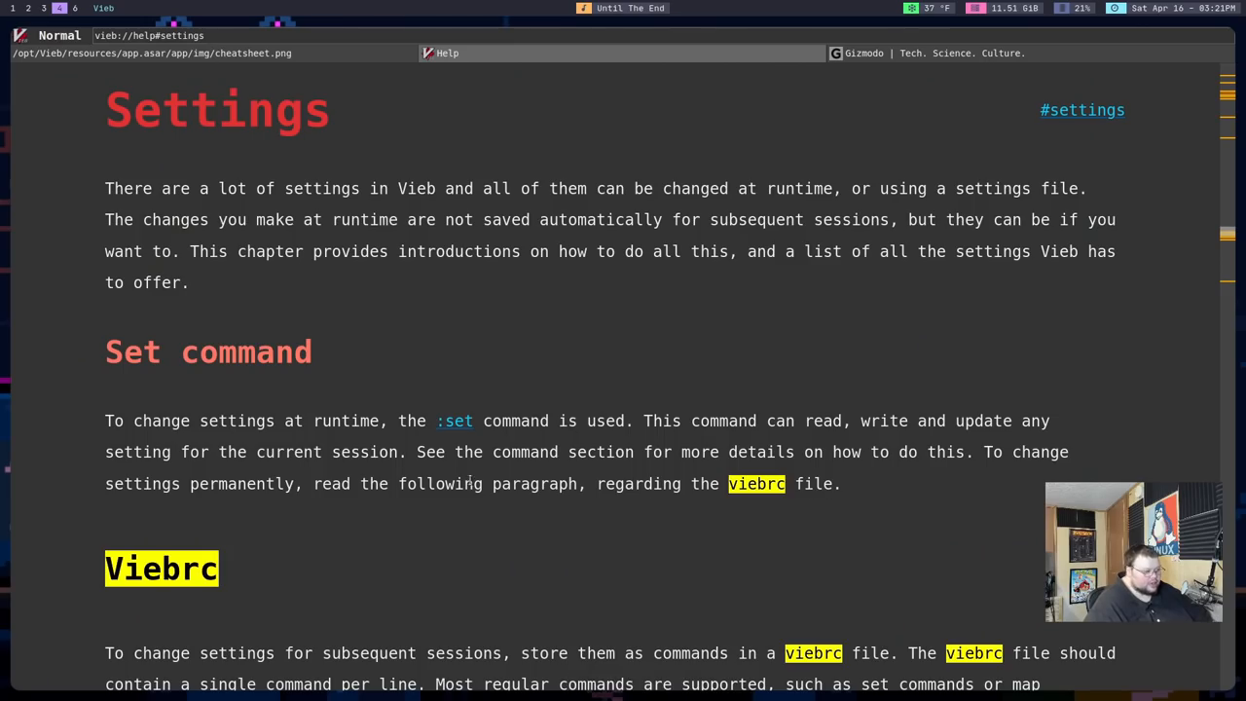
scroll("down", 3)
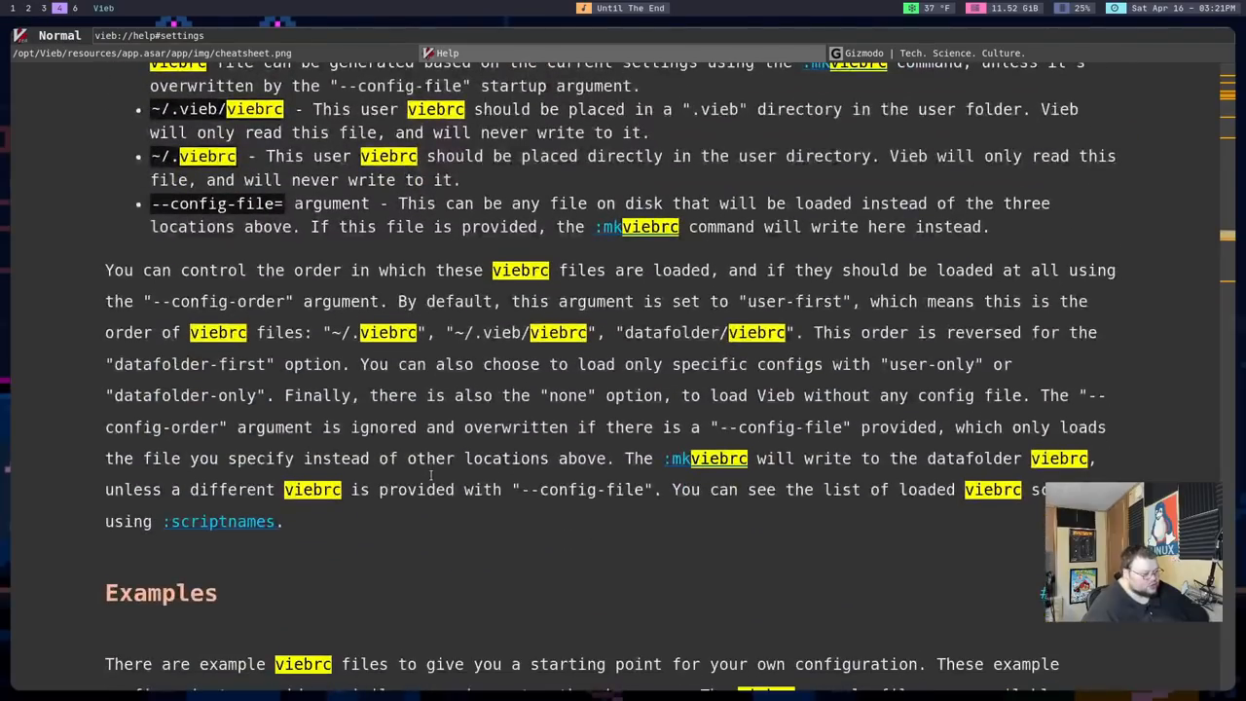
scroll("down", 3)
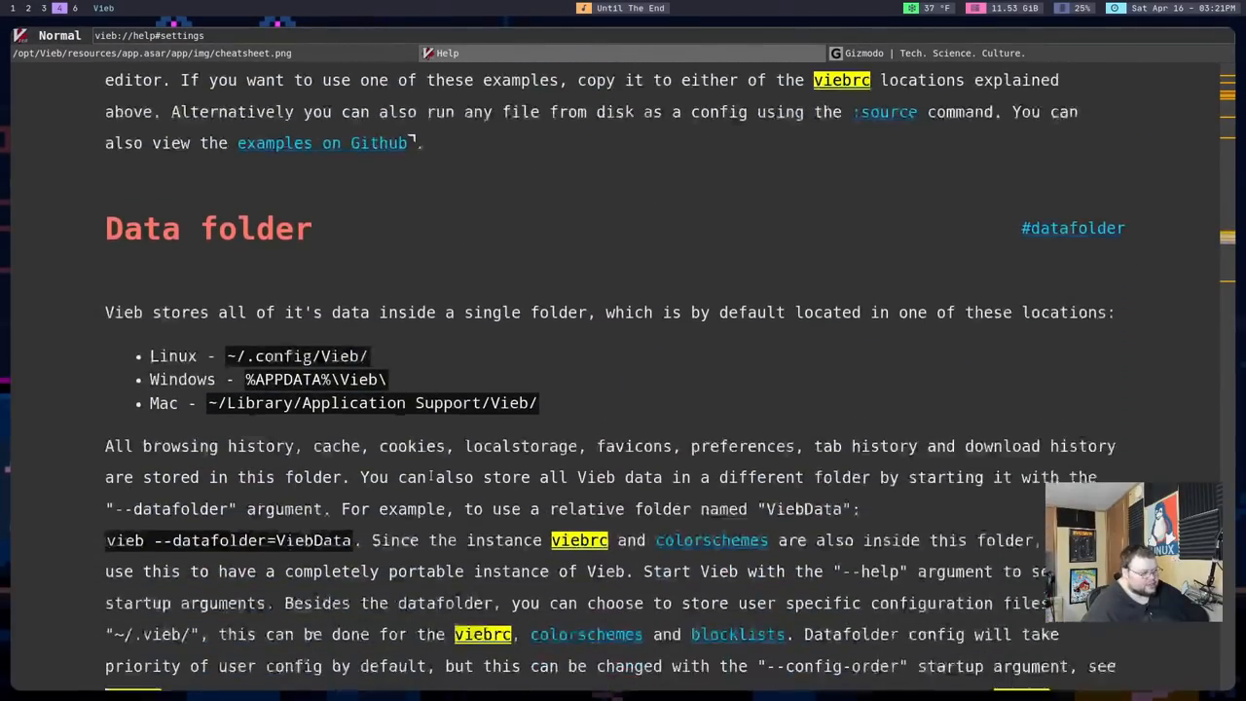
scroll("down", 3)
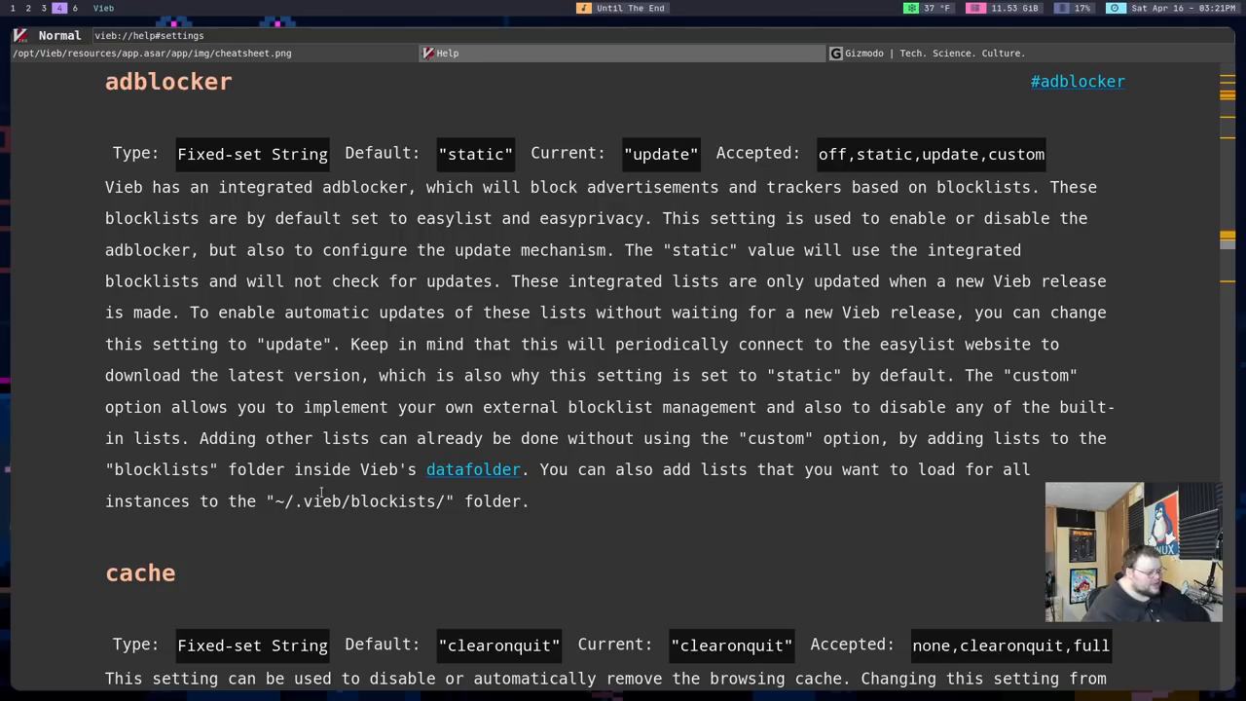
scroll("down", 3)
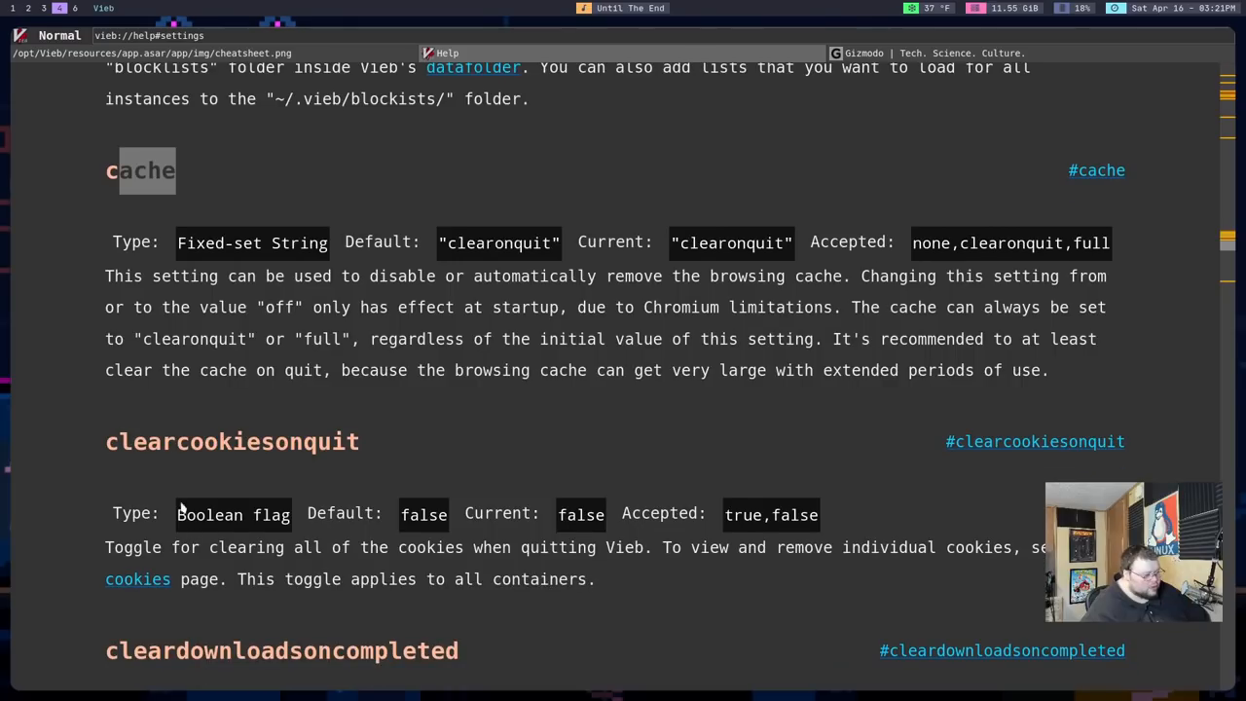
scroll("down", 3)
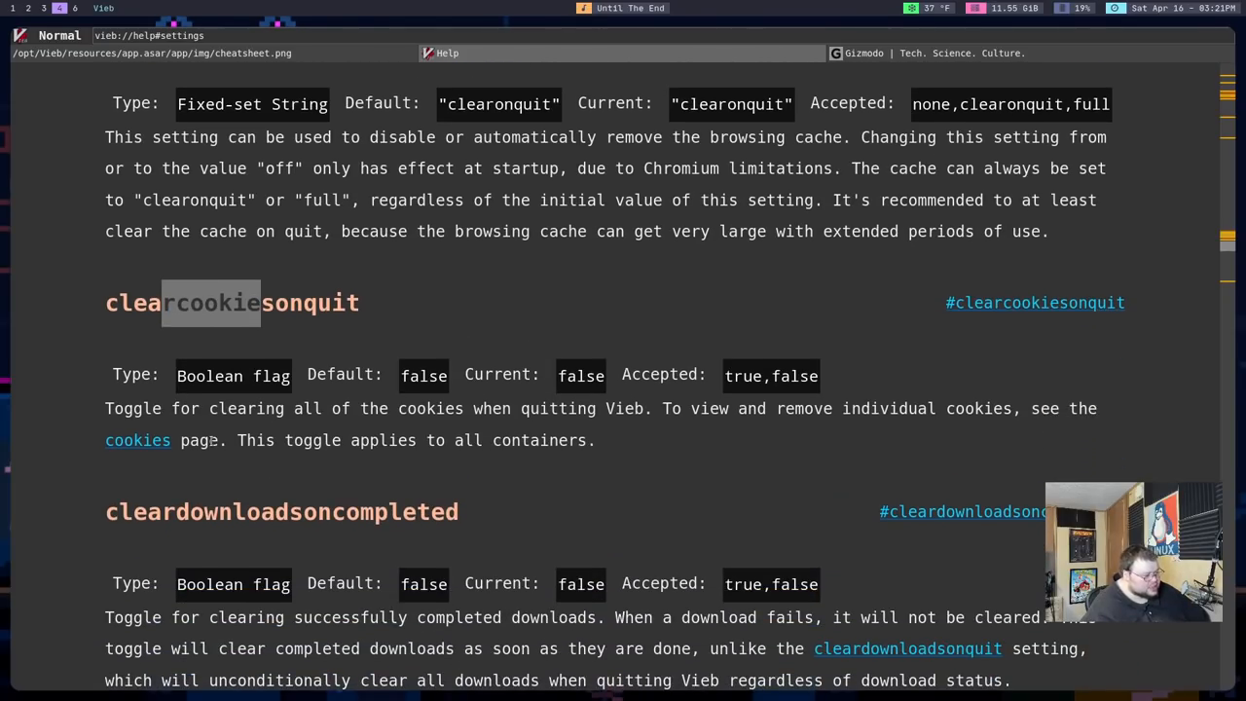
scroll("down", 3)
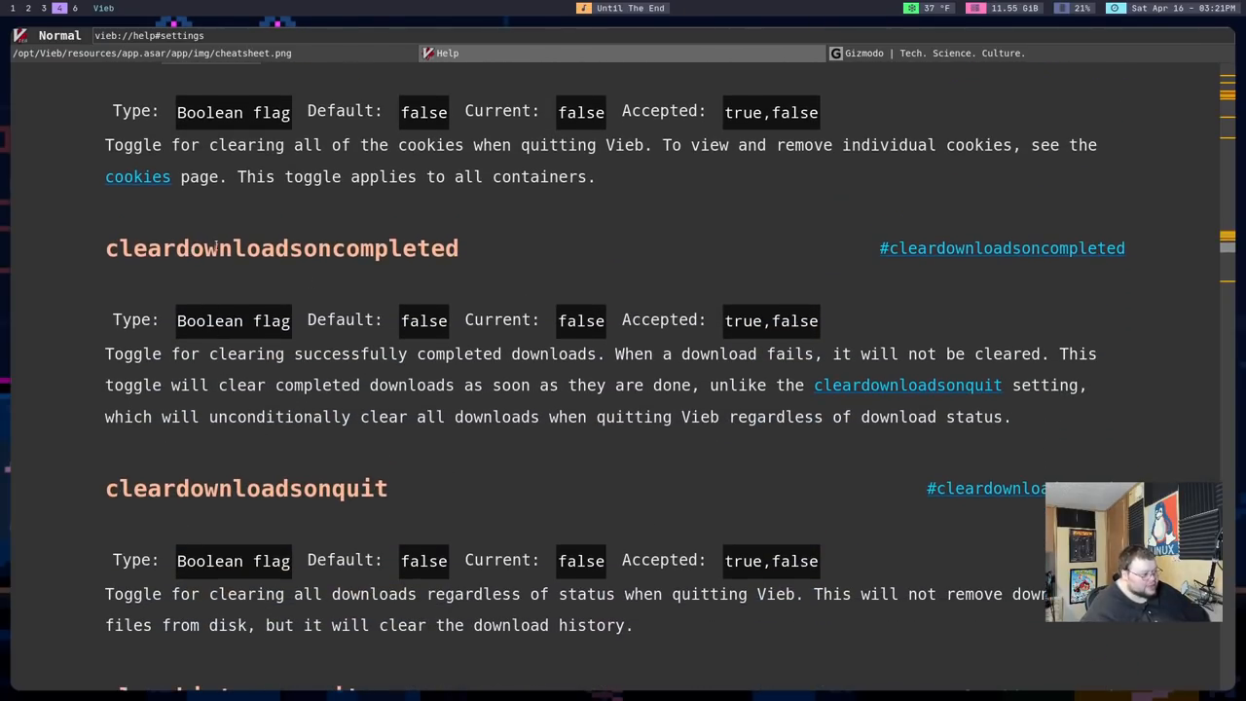
scroll("down", 3)
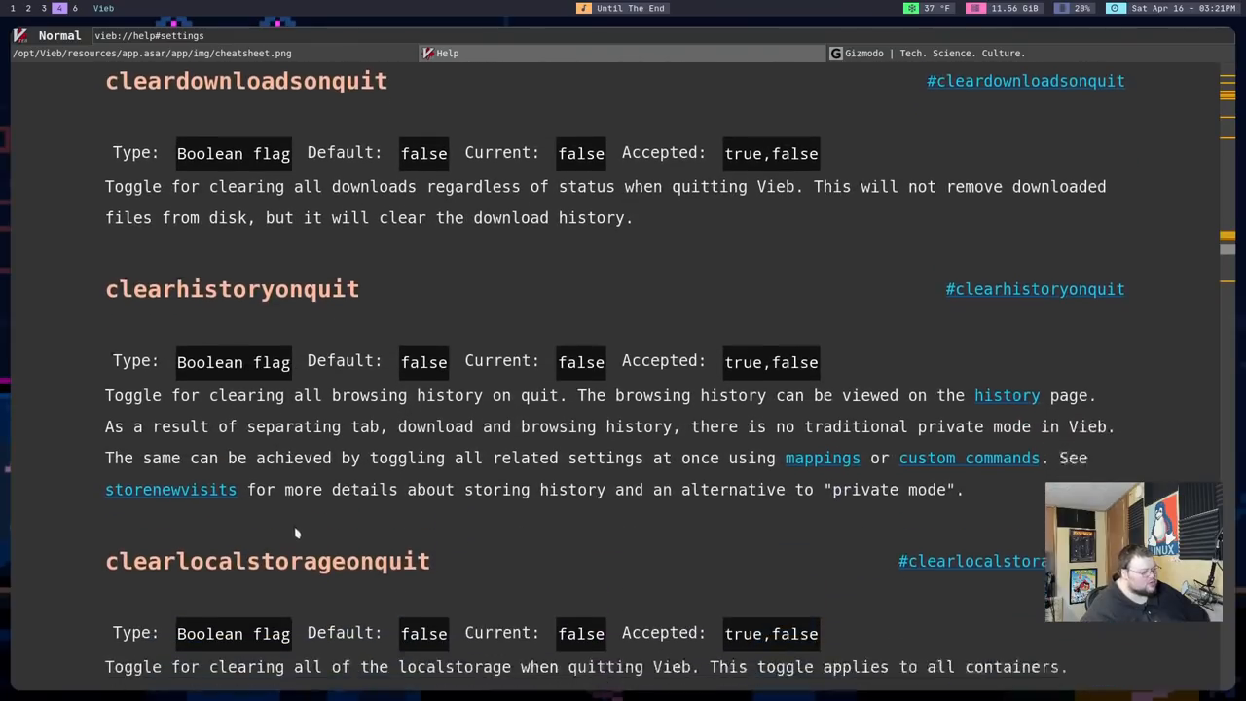
scroll("down", 3)
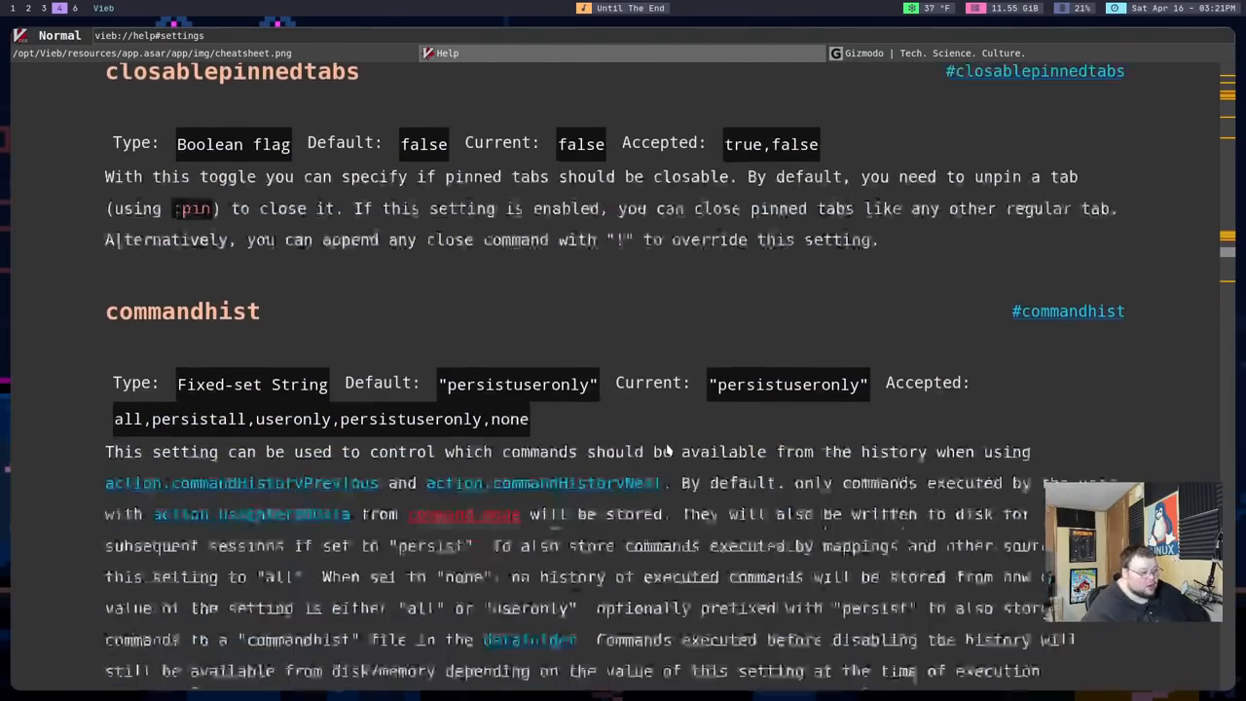
scroll("down", 3)
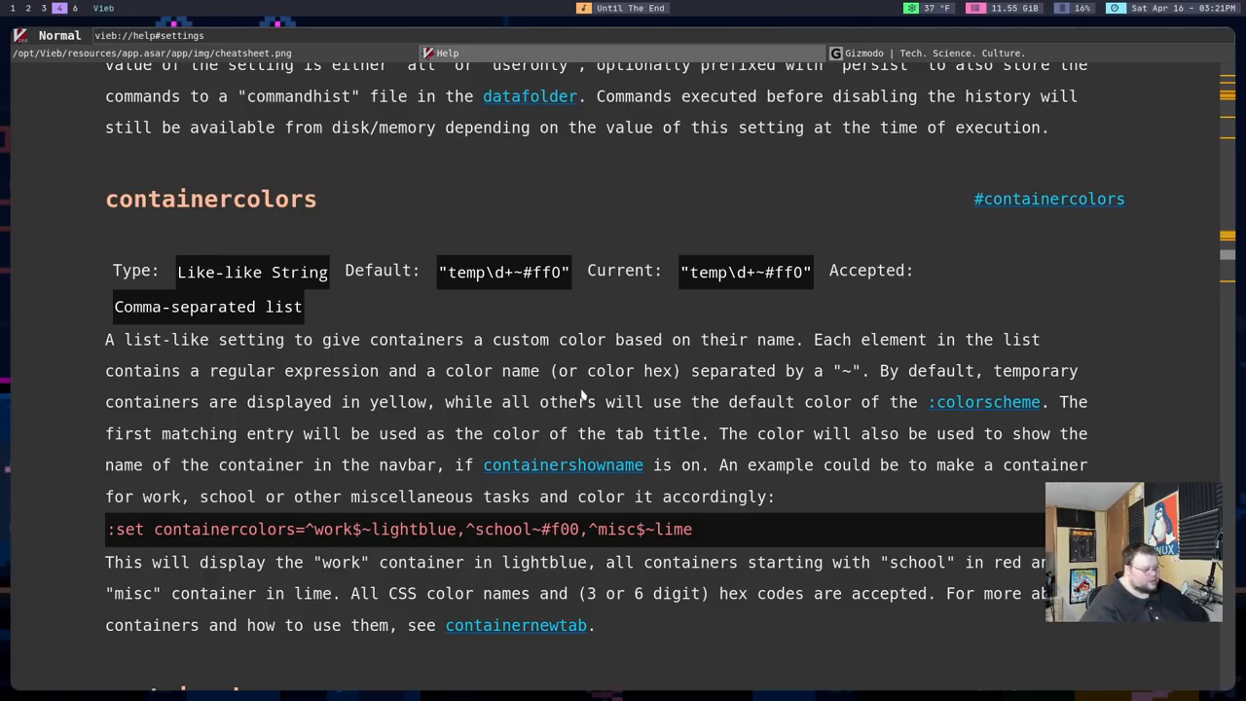
scroll("down", 3)
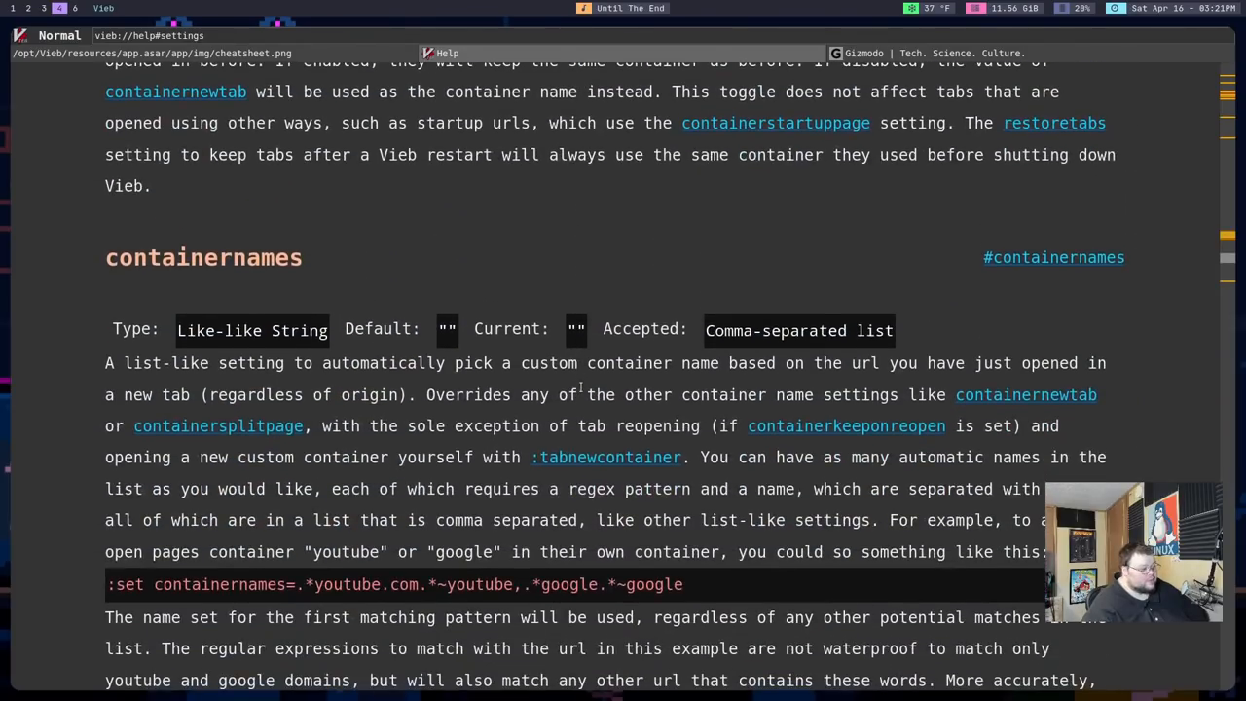
scroll("down", 3)
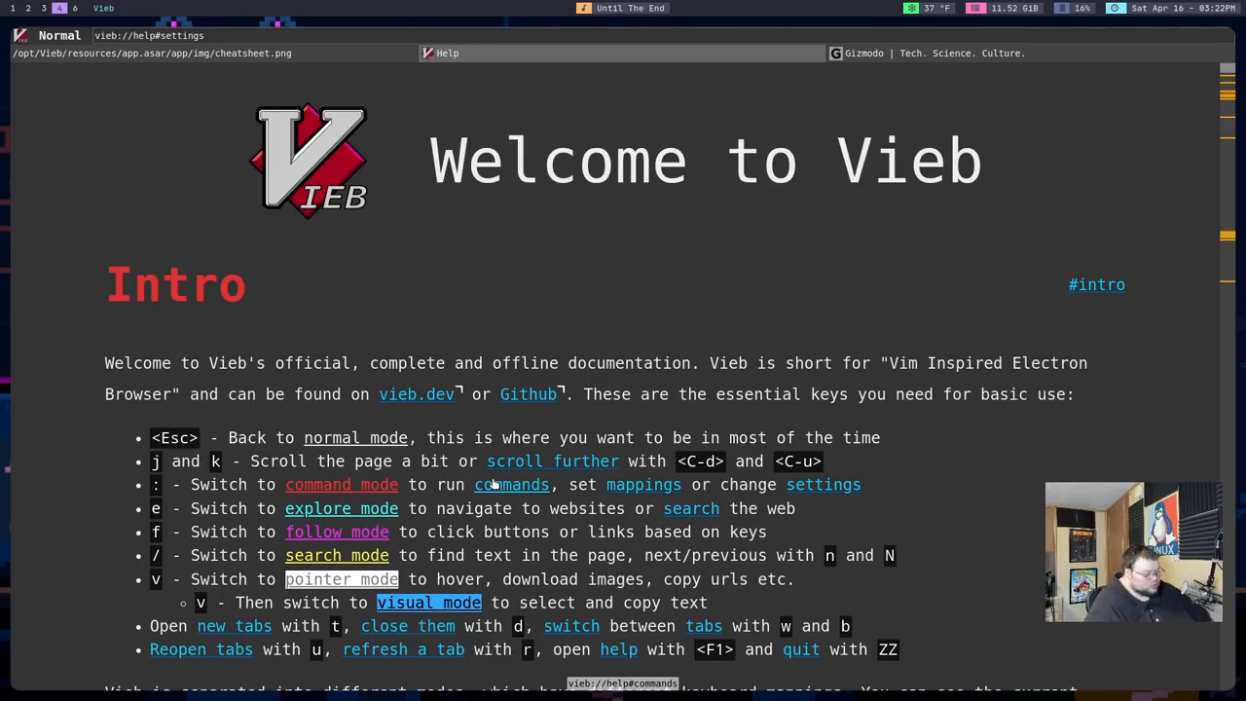
Step: Navigate the current tab to YouTube by entering 'youtub' in explore mode
key("e")
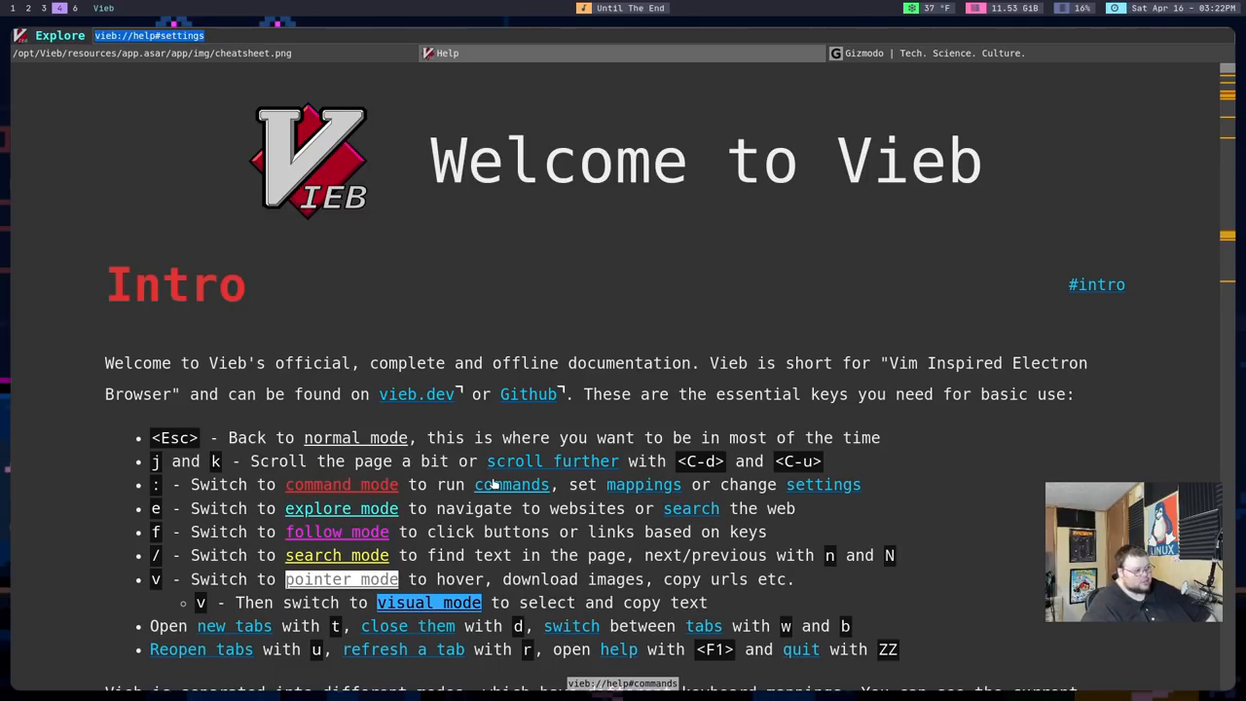
type("youtub")
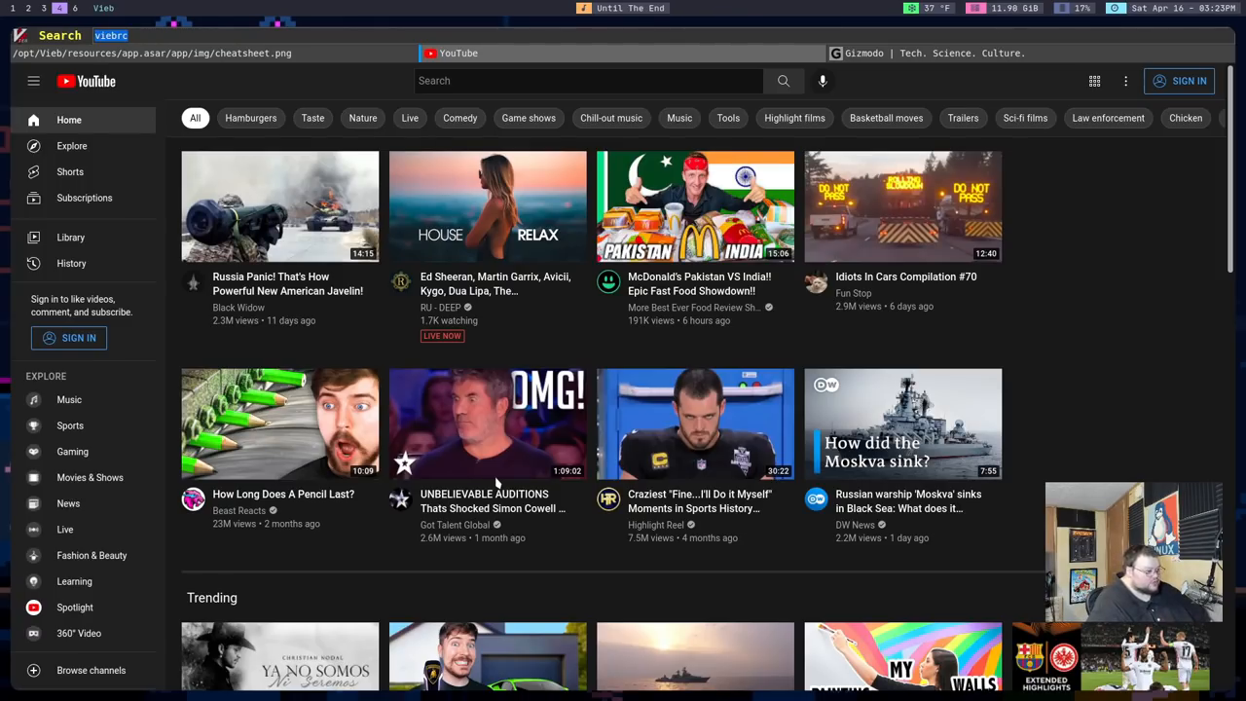
Step: Search the YouTube home page for 'beast' and scroll through the results
type("beast")
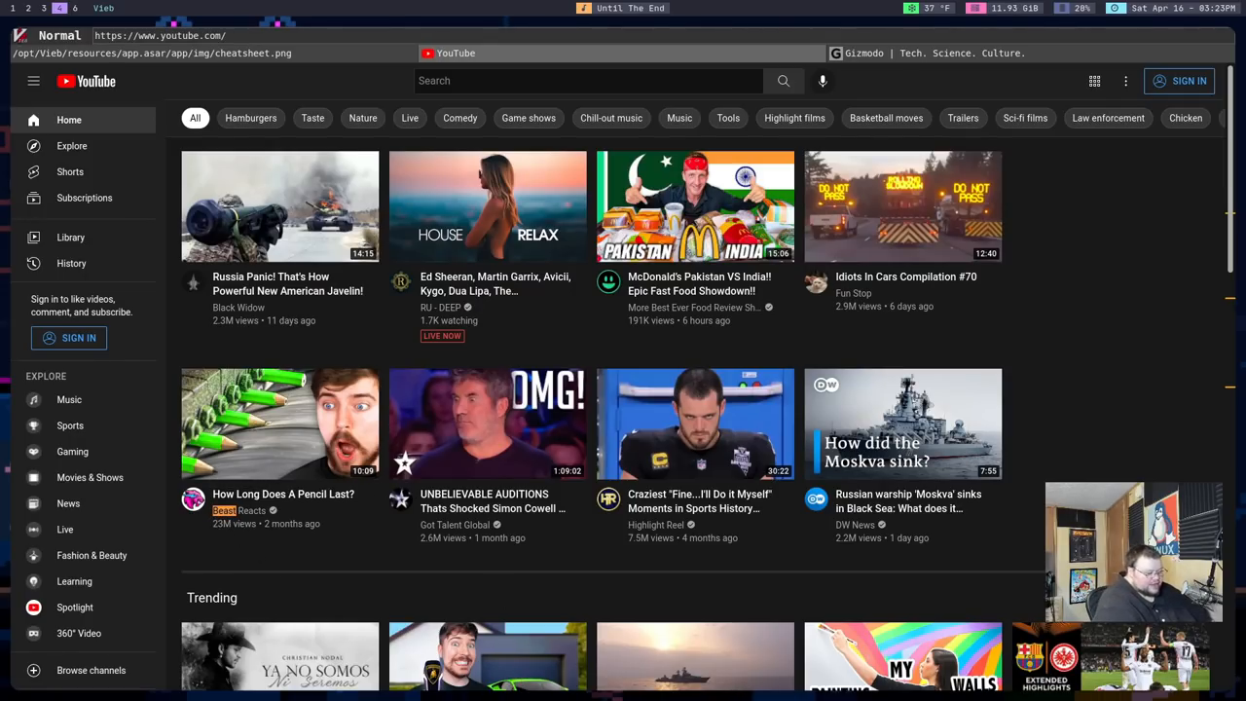
scroll("down", 3)
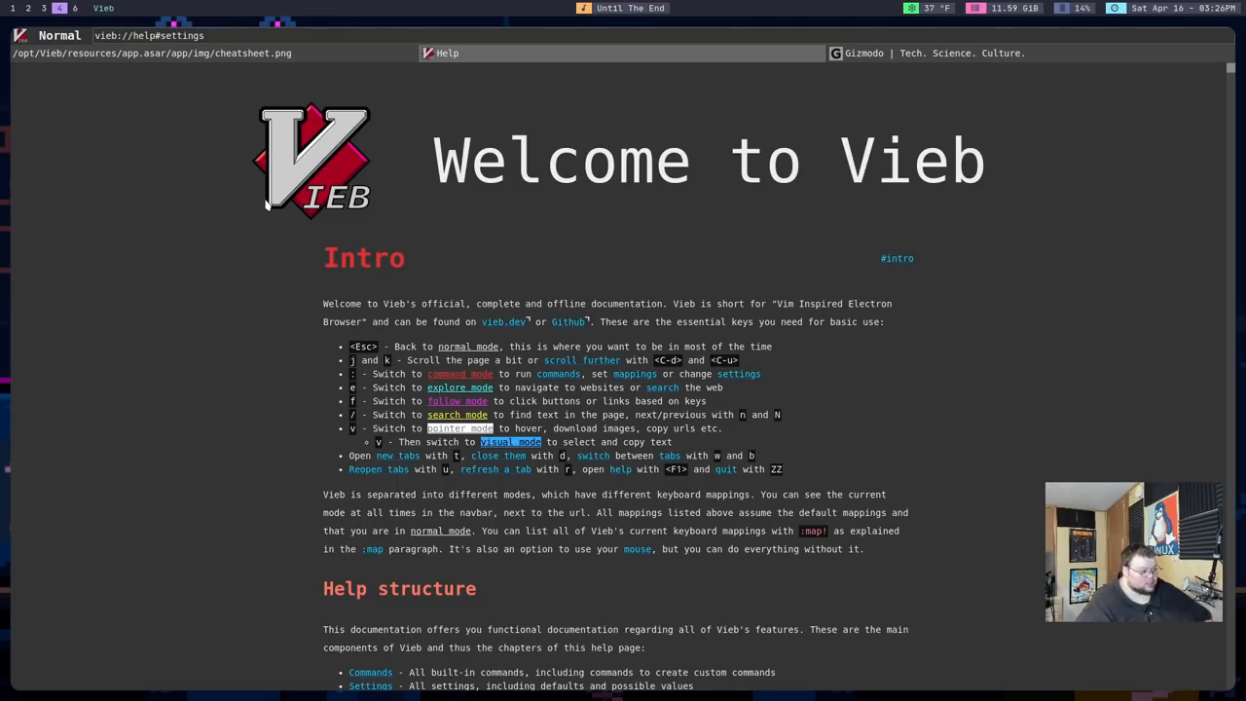
Step: Switch the help page from normal mode into pointer mode with v
key("v")
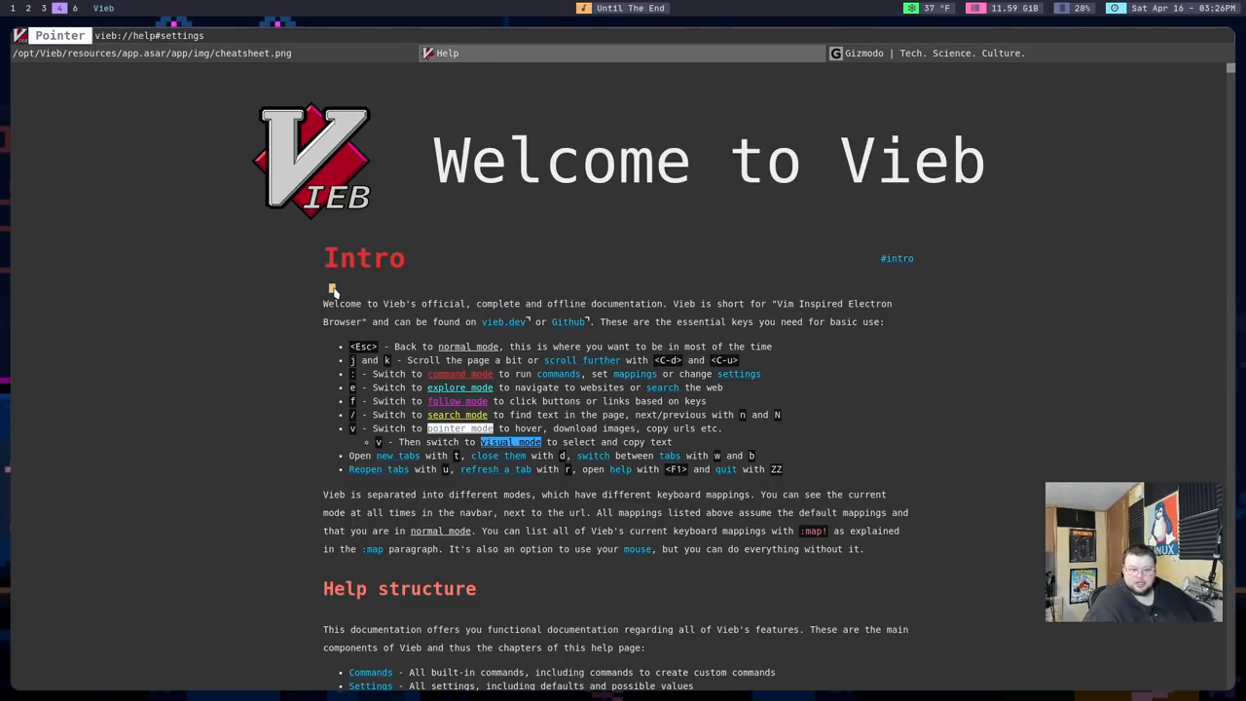
mouse_move(475, 297)
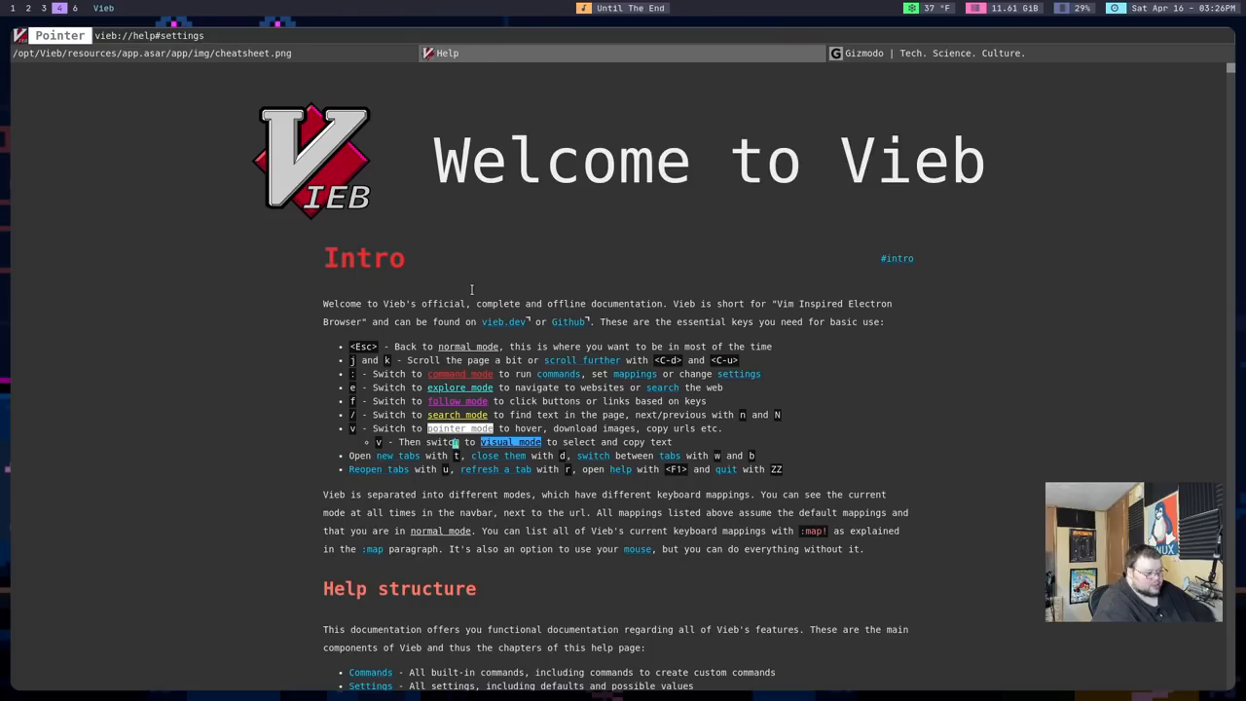
mouse_move(500, 456)
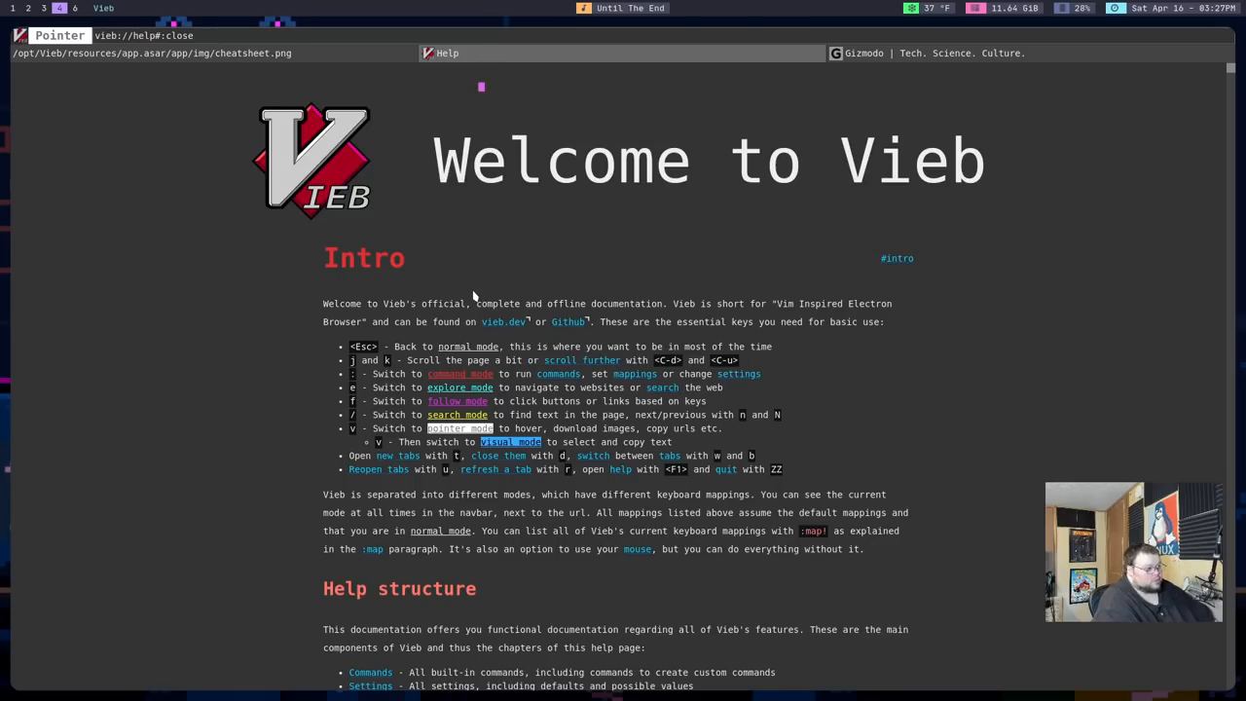
Step: Briefly enter visual mode, escape back to normal mode, then trigger follow mode
key("v")
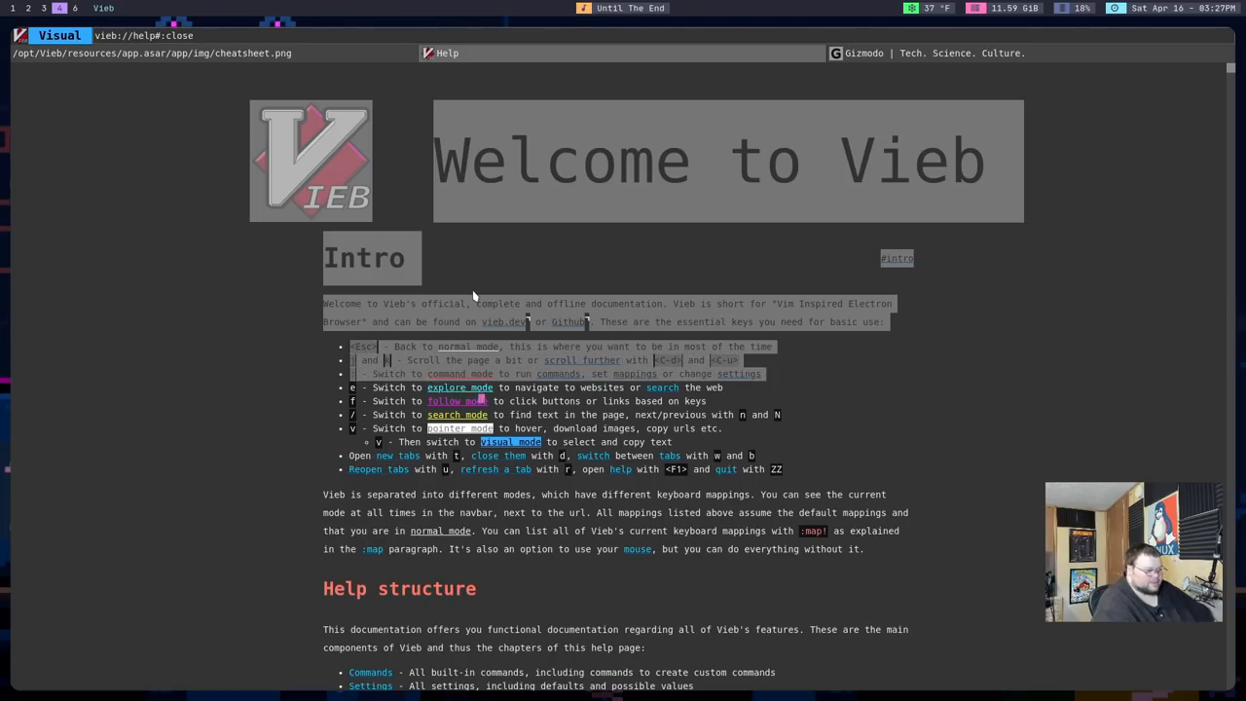
key("Escape")
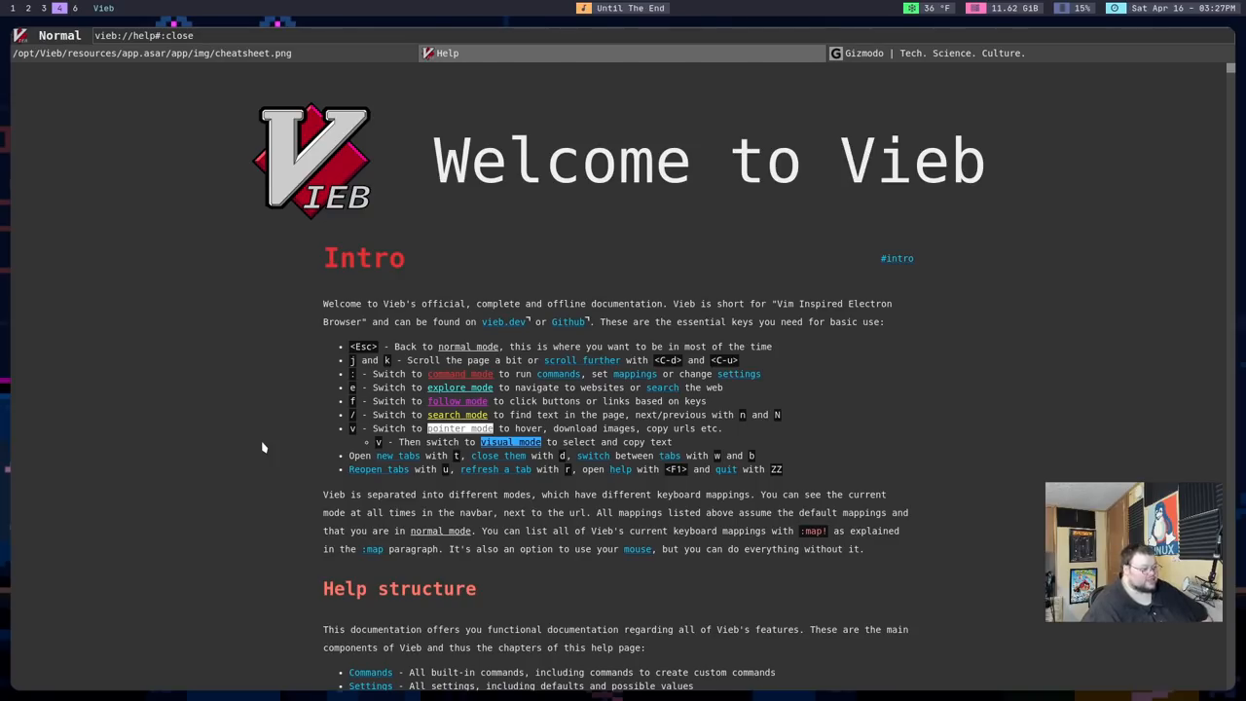
key("f")
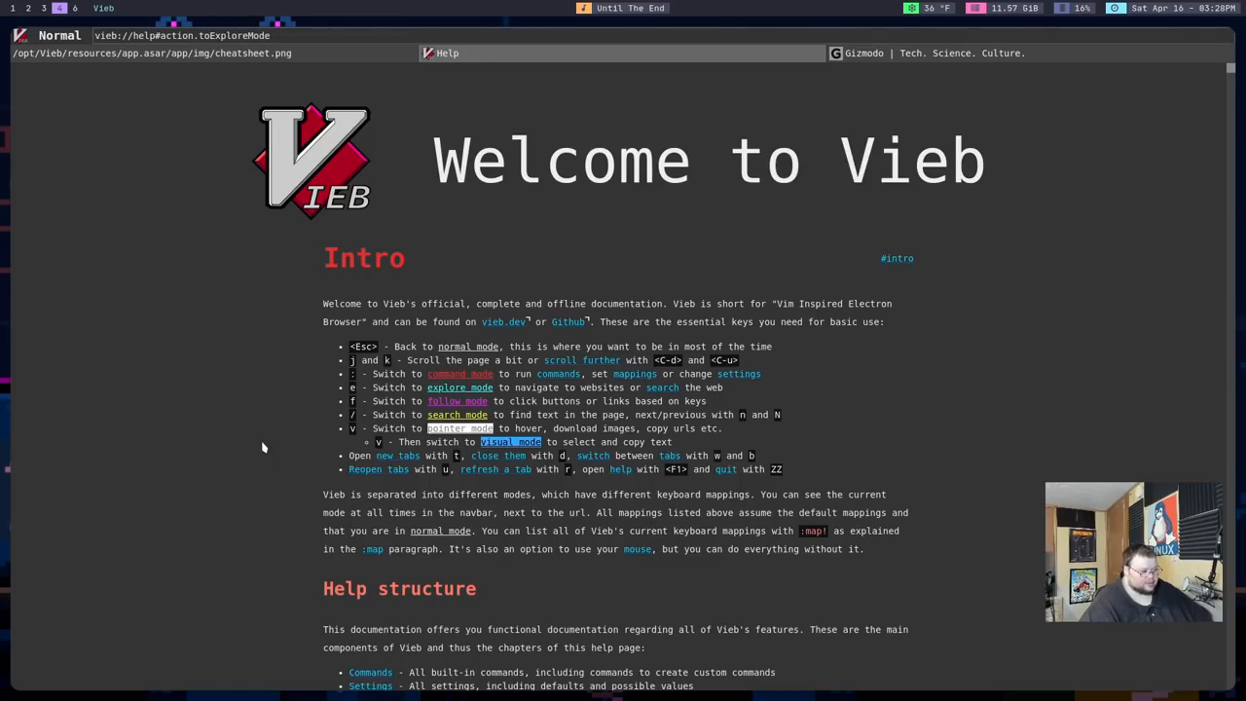
Step: Scroll to the action.toExploreMode entry and read its default mappings
scroll("down", 3)
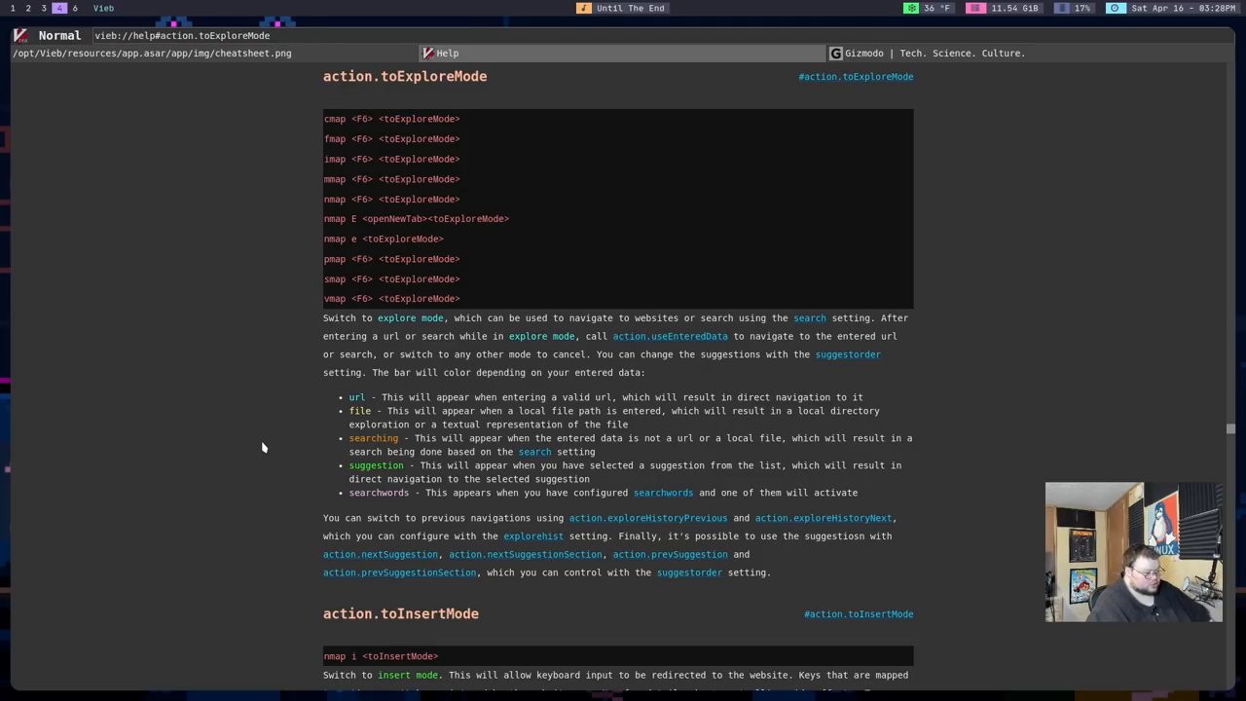
scroll("up", 3)
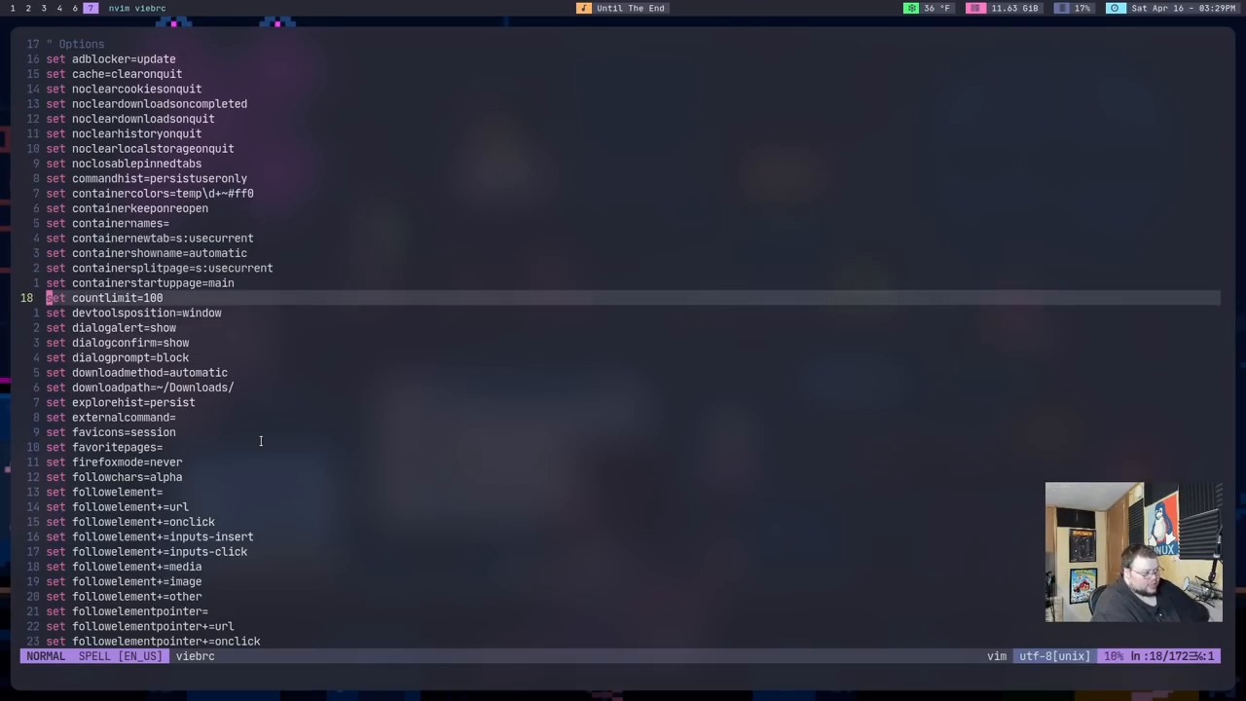
Step: Scroll the viebrc in Neovim down to the modifiers and mouse settings
scroll("down", 3)
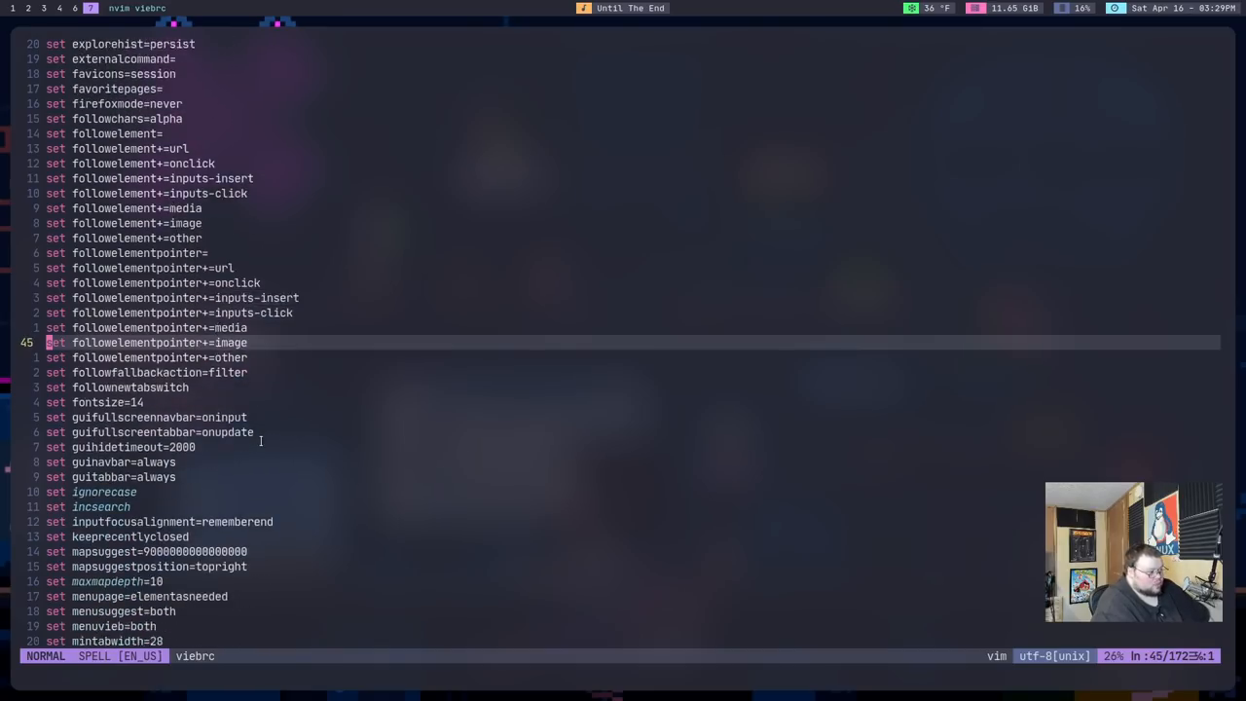
scroll("down", 3)
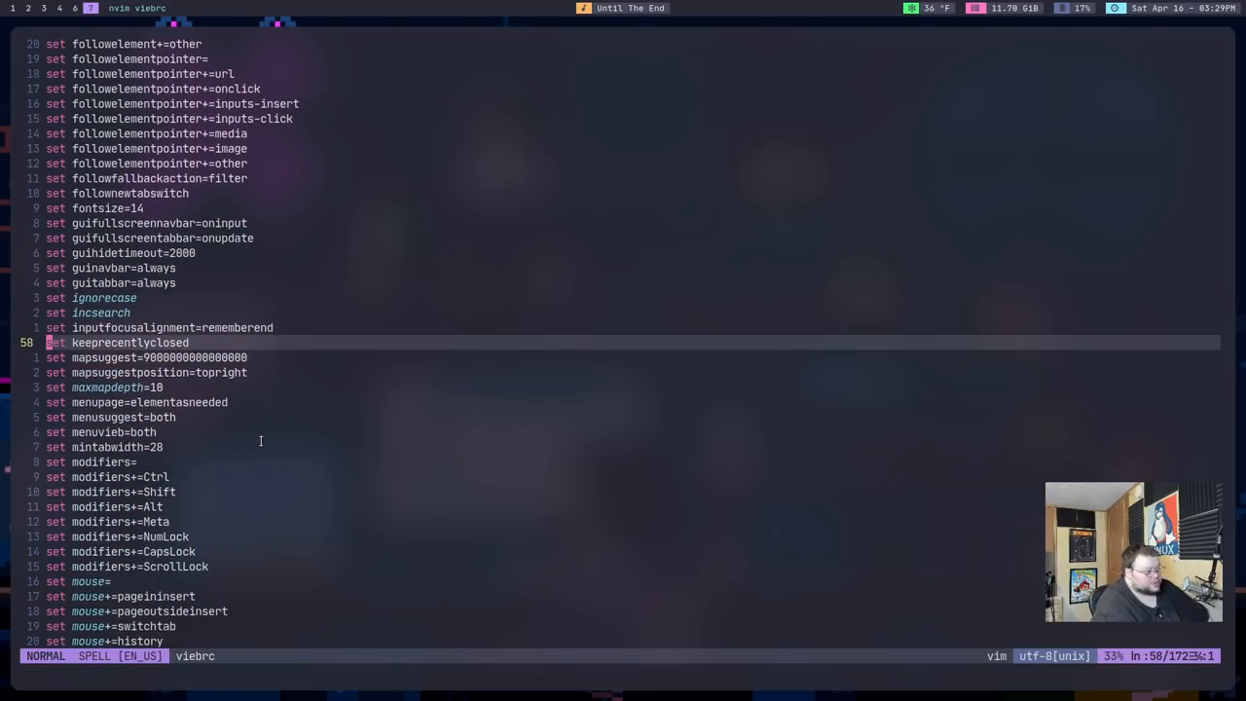
scroll("down", 3)
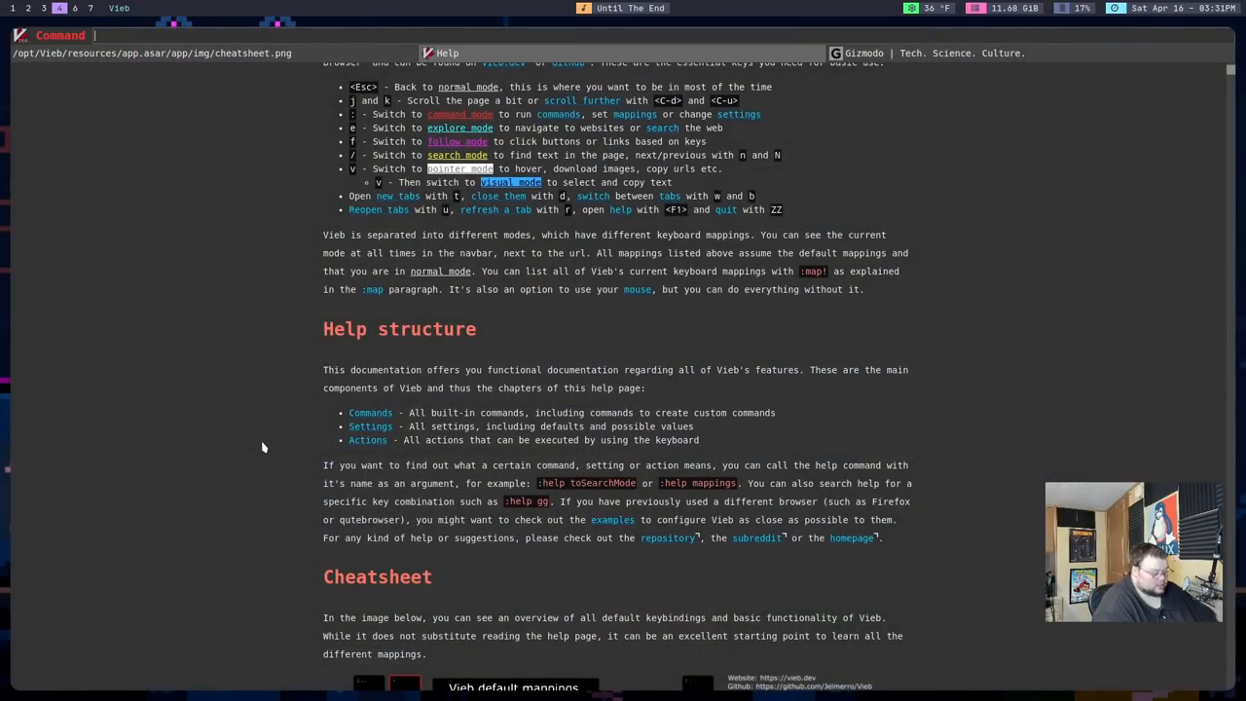
type("set")
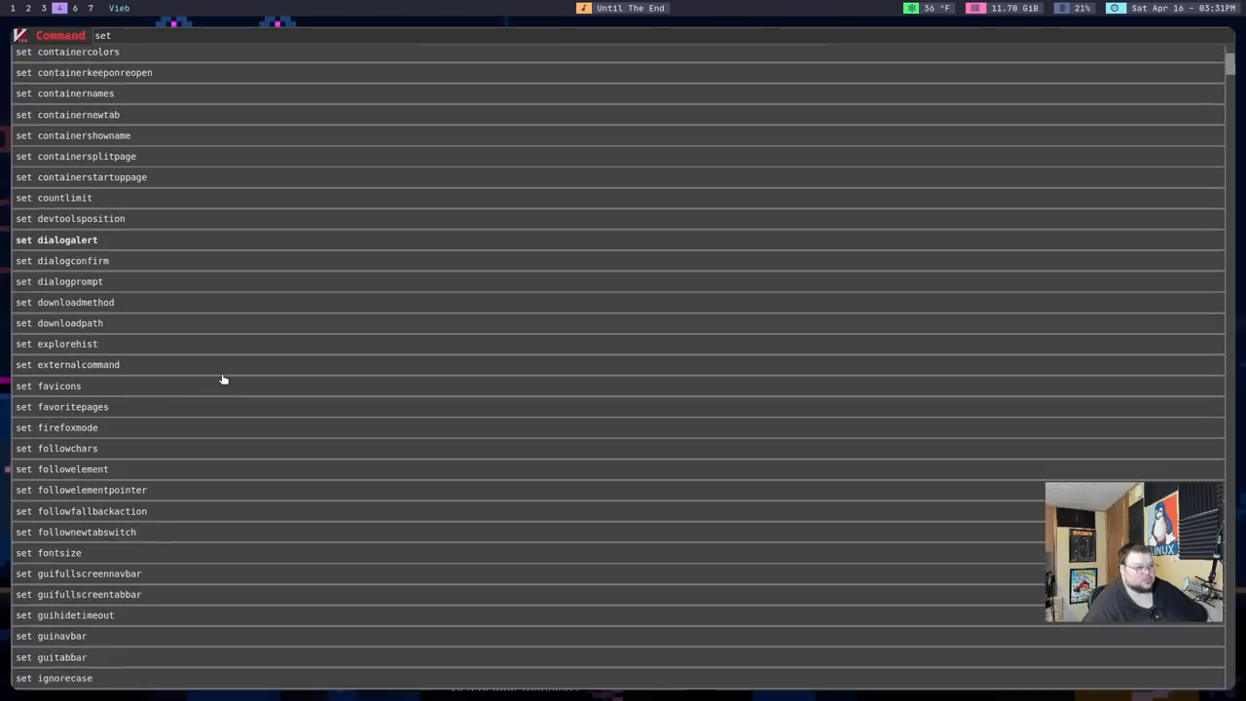
scroll("down", 3)
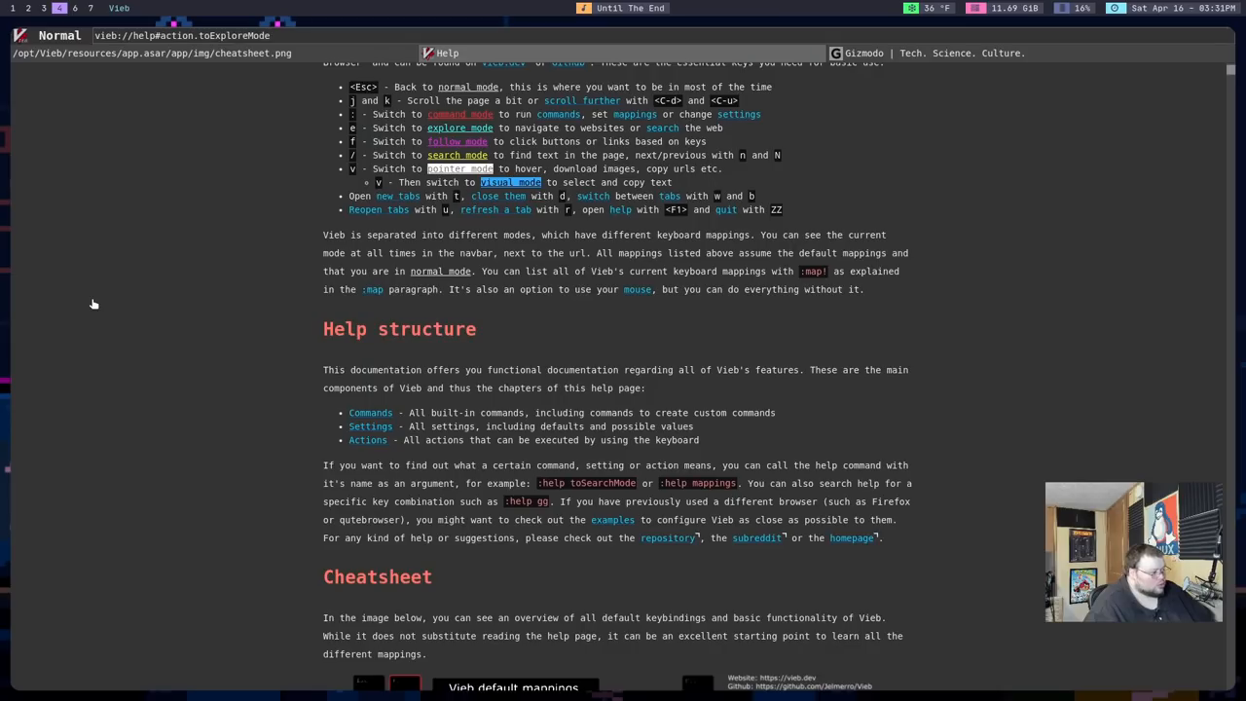
mouse_move(110, 327)
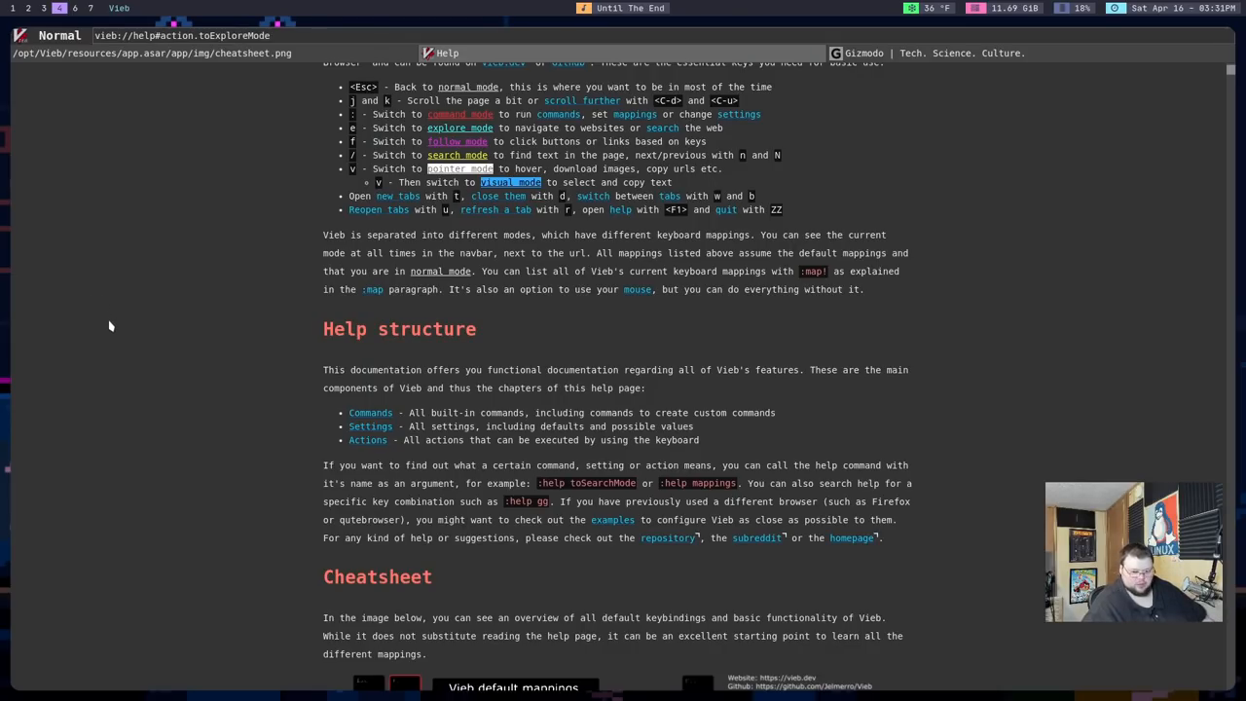
type("beast")
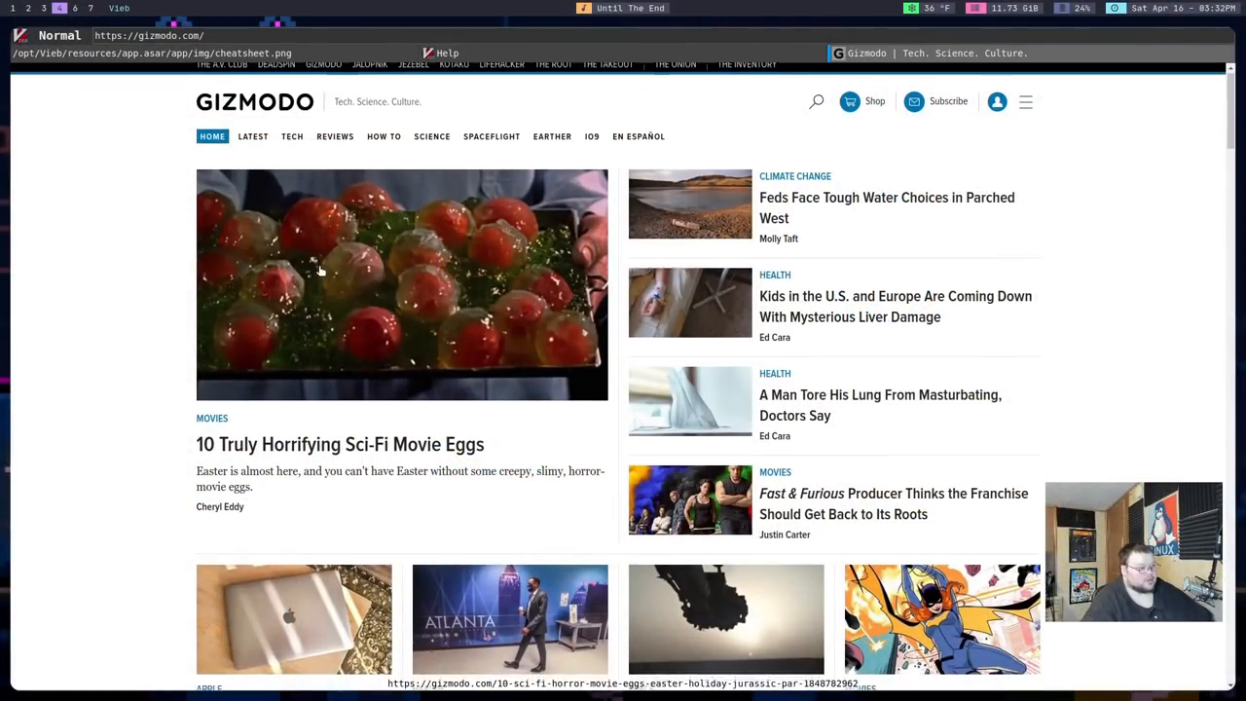
scroll("down", 3)
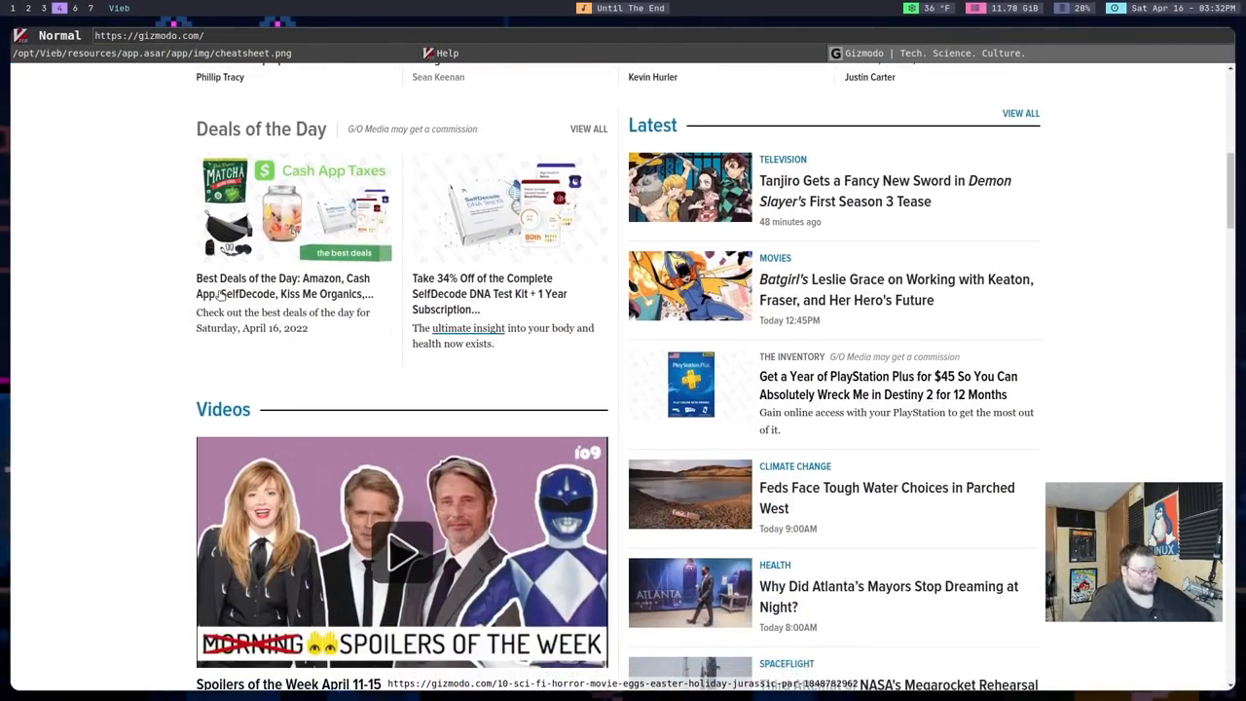
scroll("down", 3)
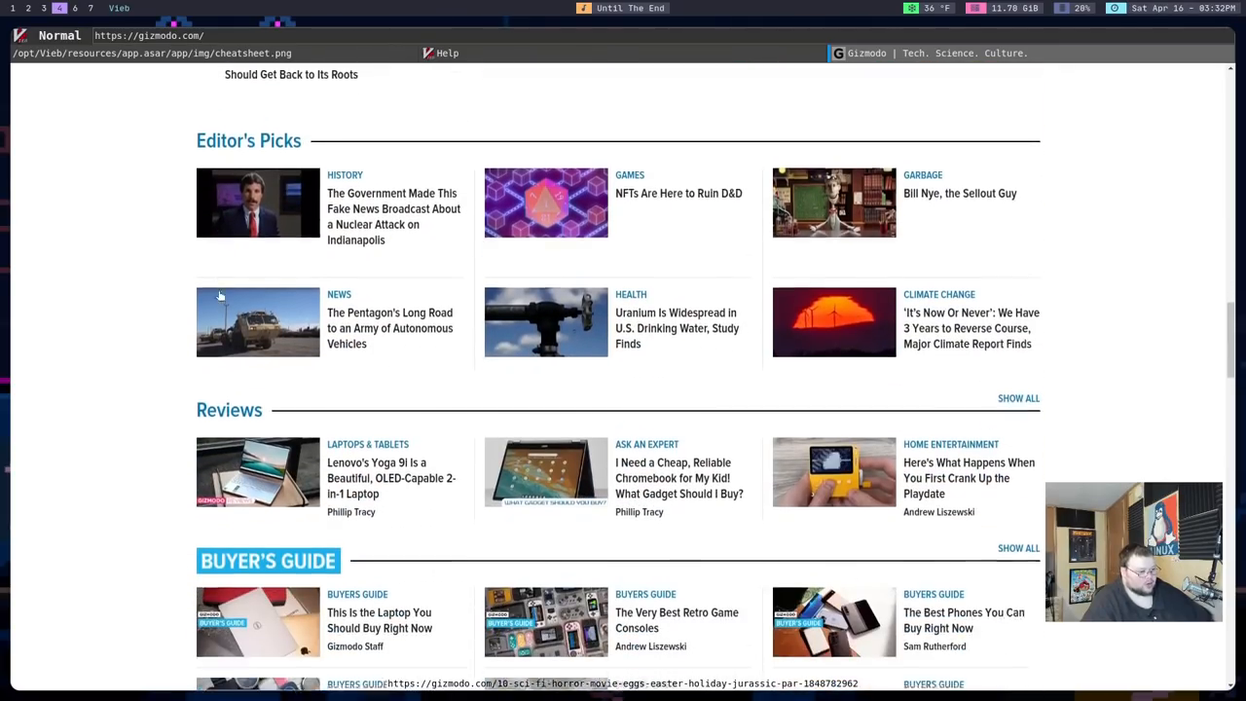
scroll("down", 3)
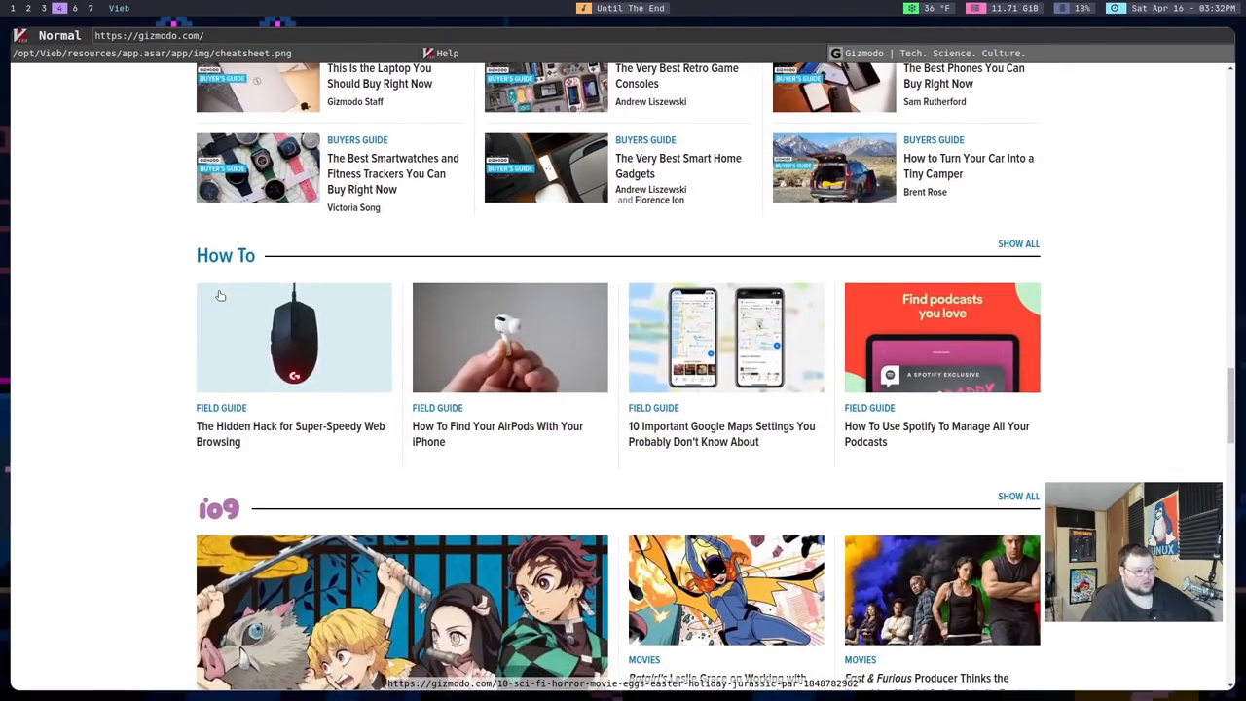
mouse_move(455, 355)
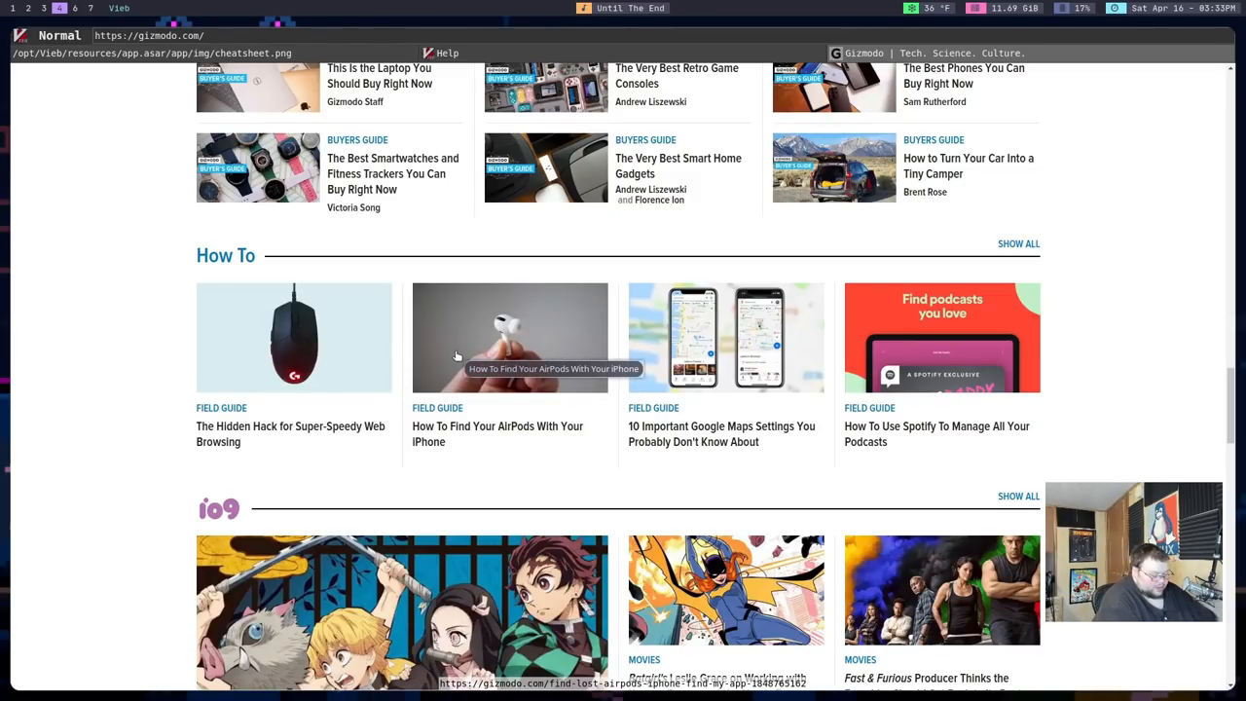
Step: Go to theverge.com from explore mode and scroll down its front page
type("theverge")
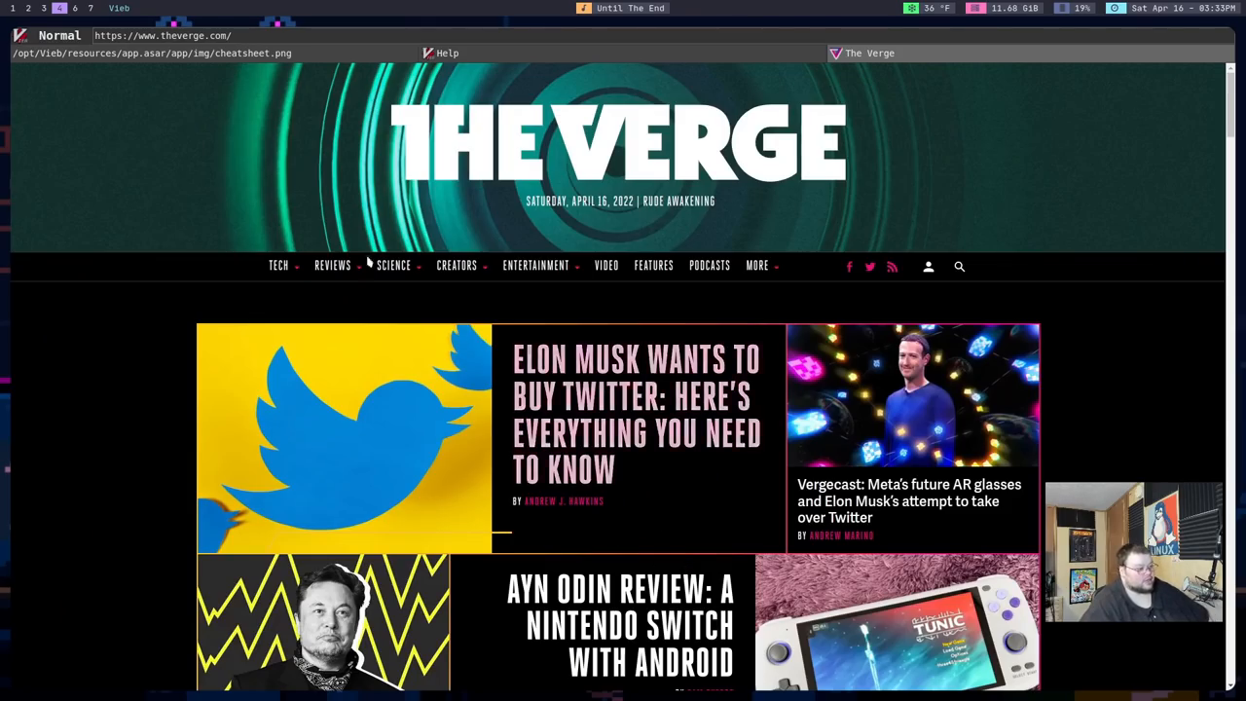
scroll("down", 3)
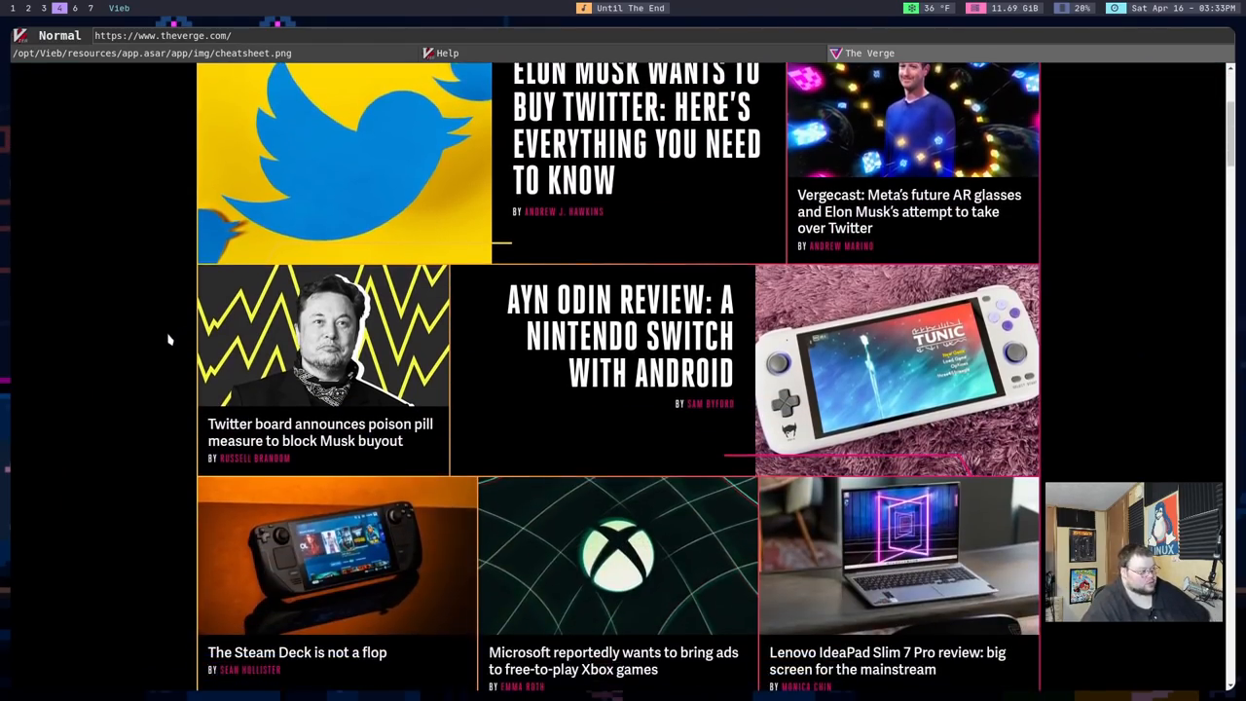
scroll("down", 3)
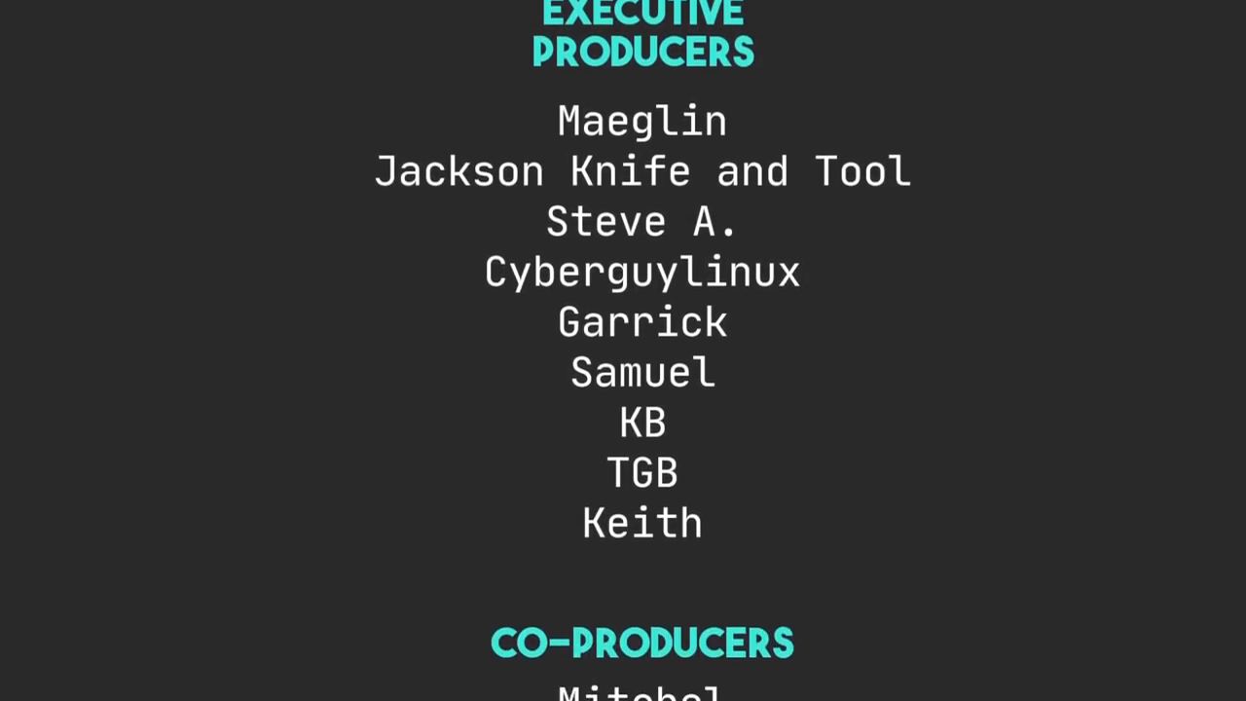
scroll("down", 3)
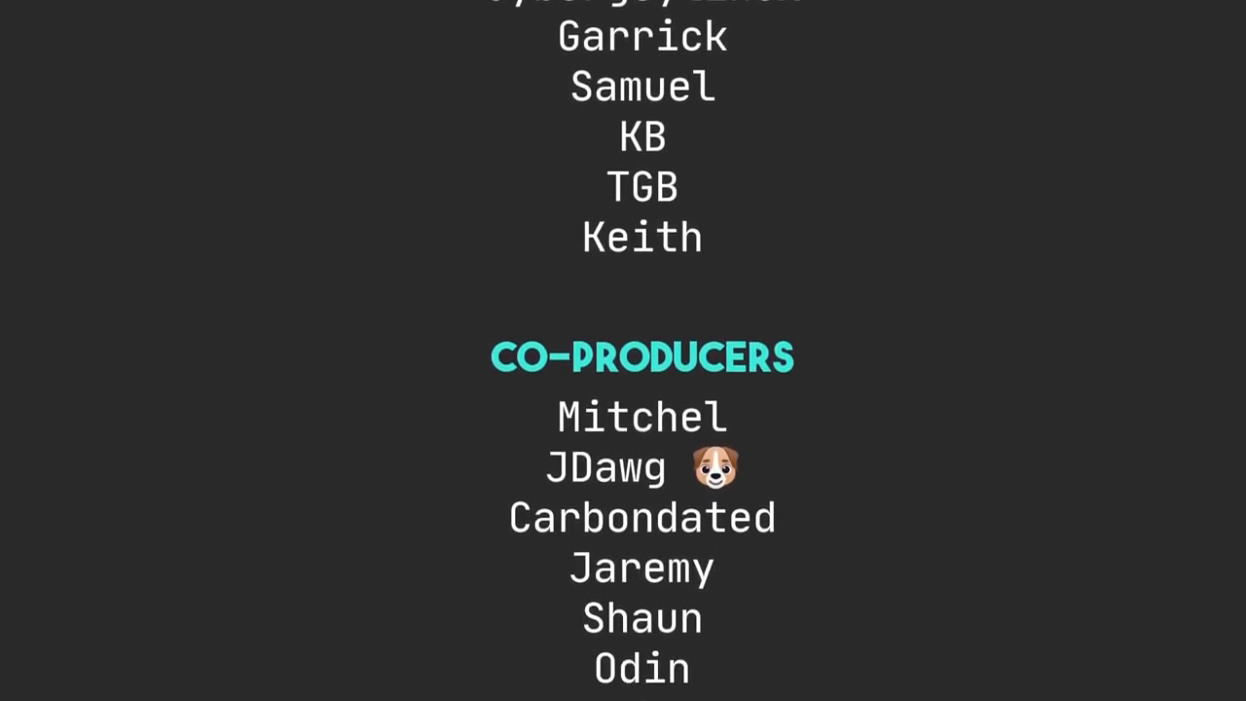
scroll("down", 3)
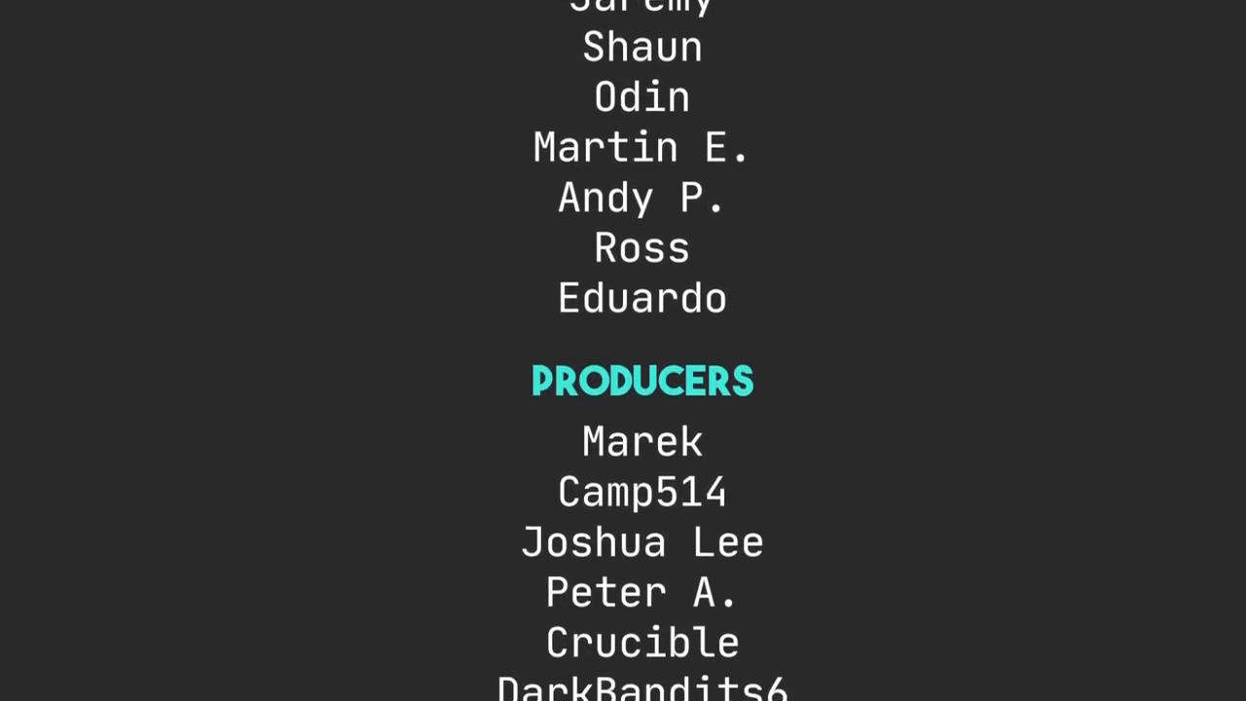